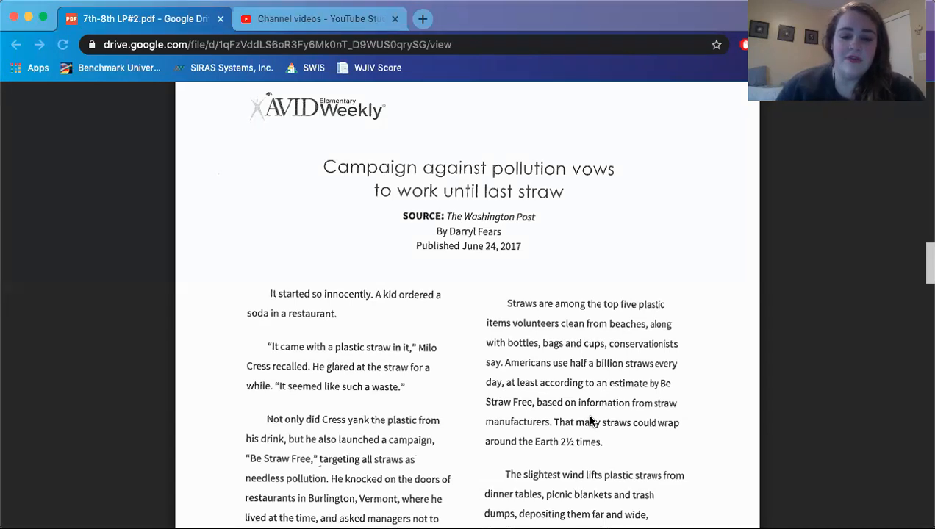
Scroll through the rest of the first article page, briefly backing up to reread a passage.
scroll("down", 3)
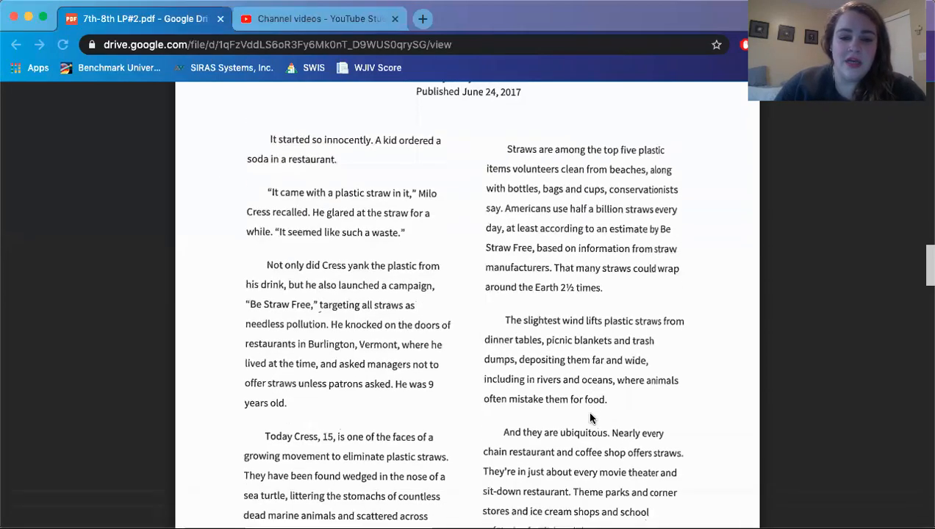
scroll("down", 3)
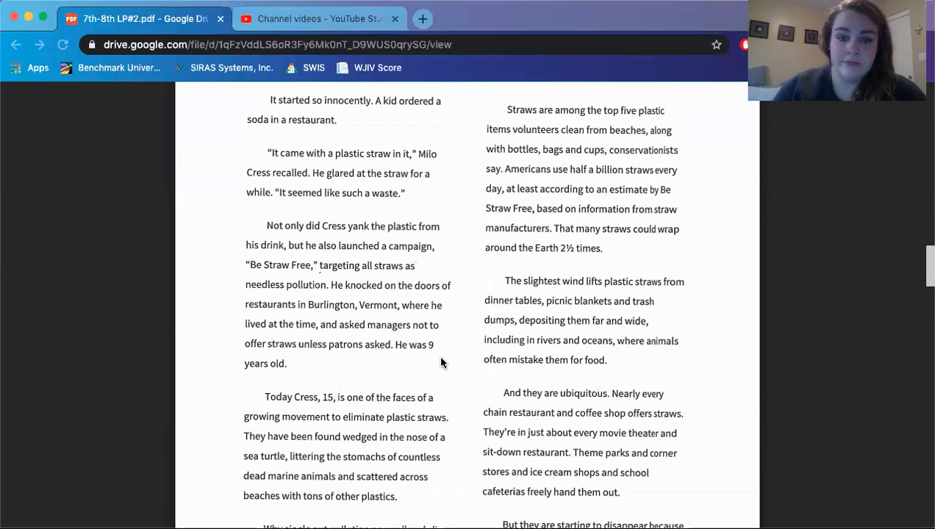
mouse_move(460, 424)
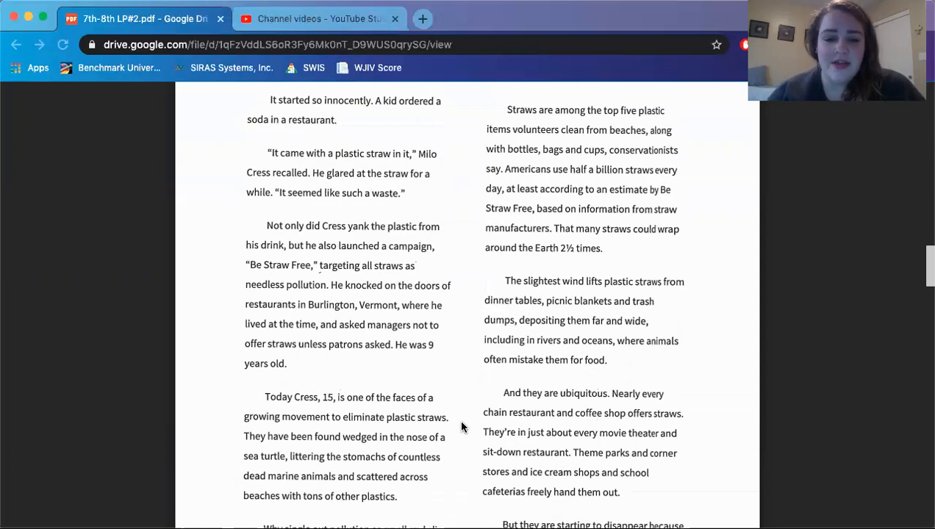
scroll("down", 3)
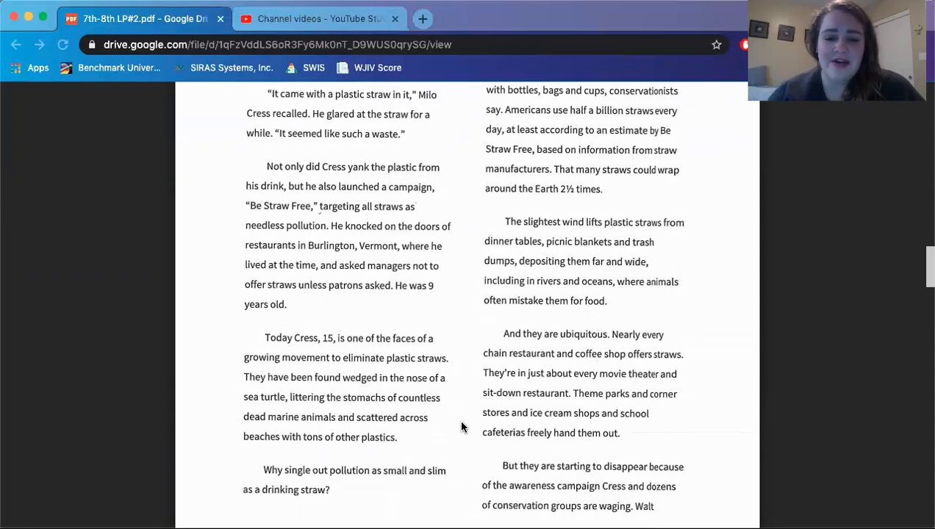
scroll("down", 3)
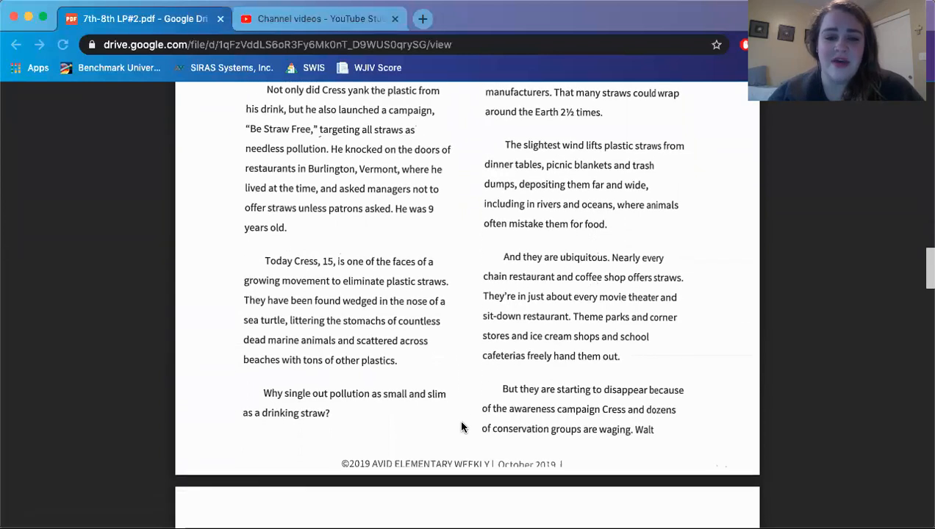
mouse_move(362, 416)
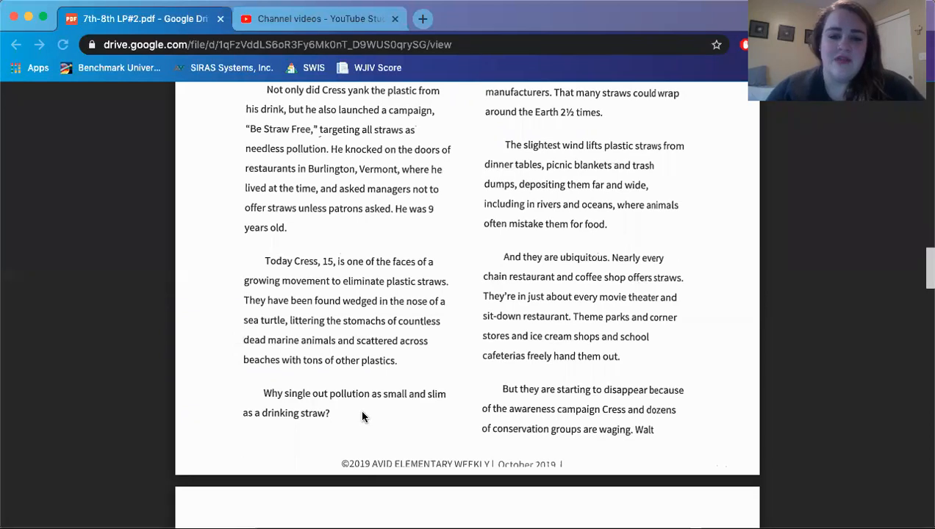
scroll("up", 3)
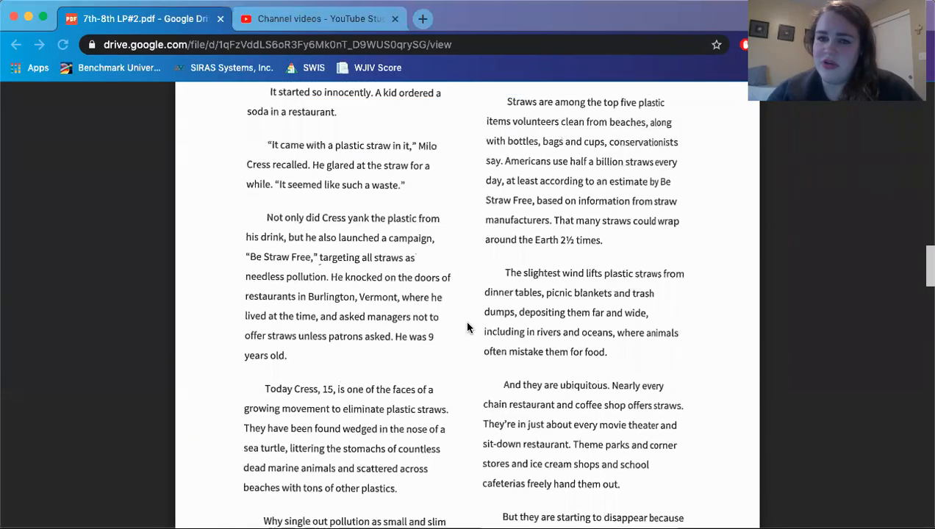
scroll("up", 3)
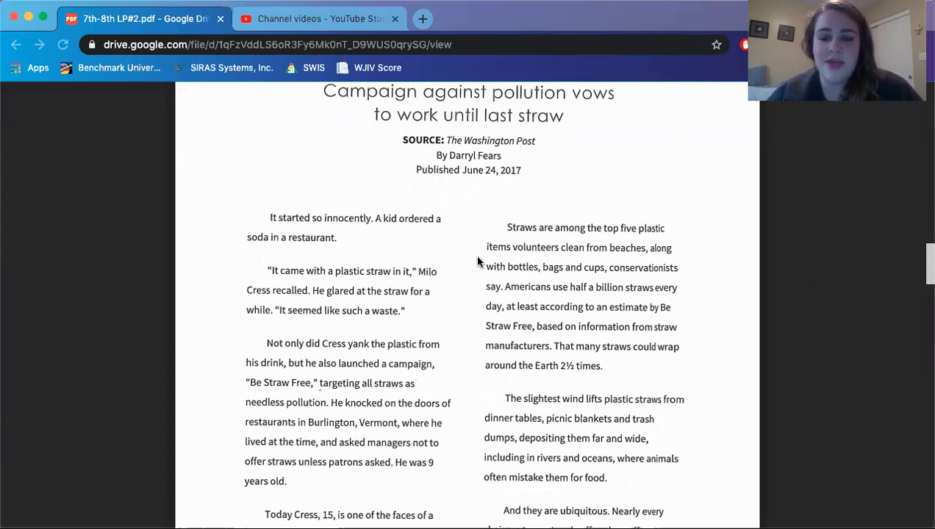
mouse_move(485, 297)
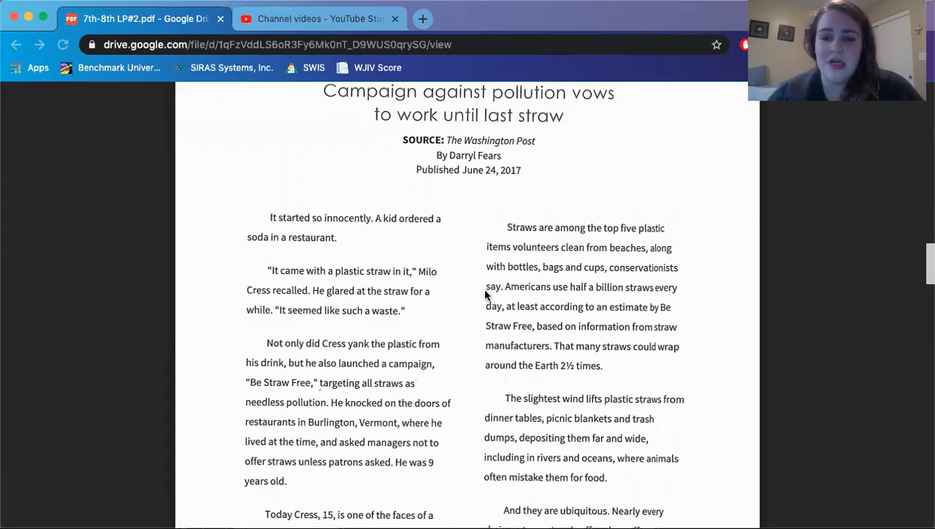
mouse_move(482, 371)
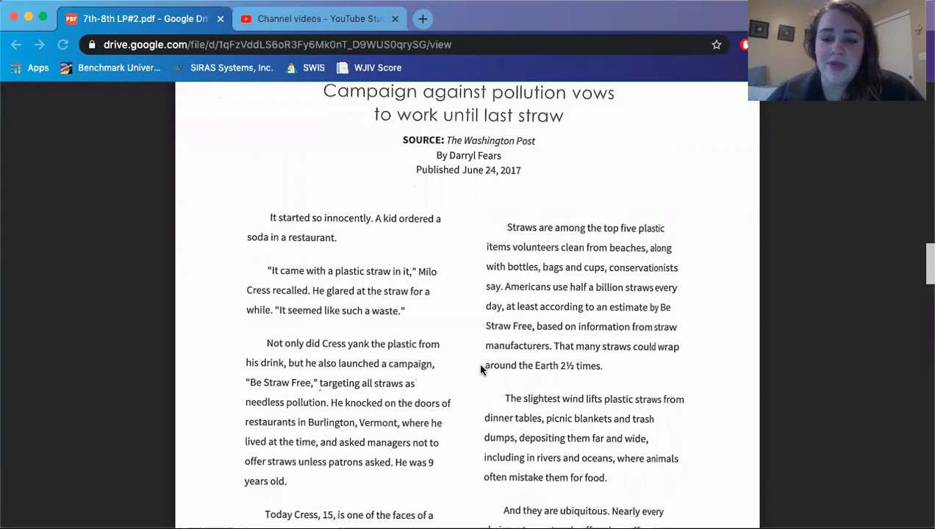
mouse_move(473, 369)
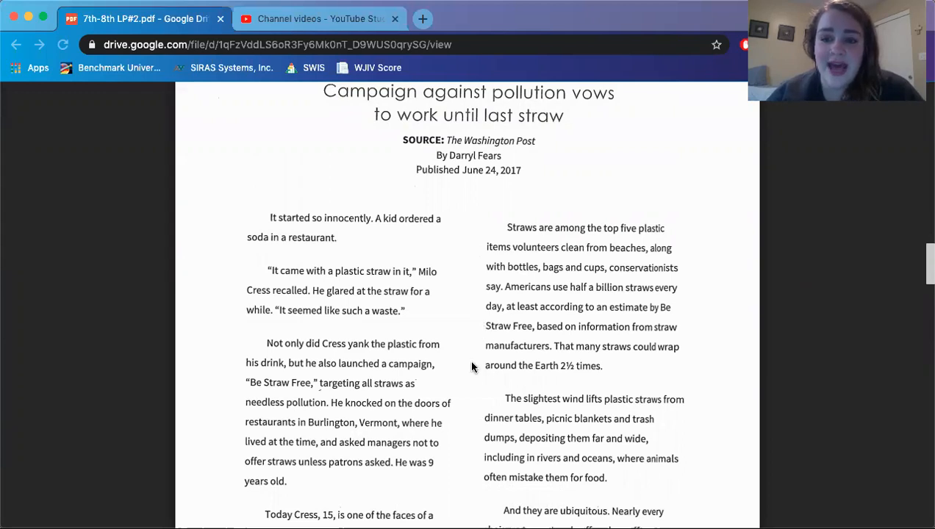
scroll("down", 3)
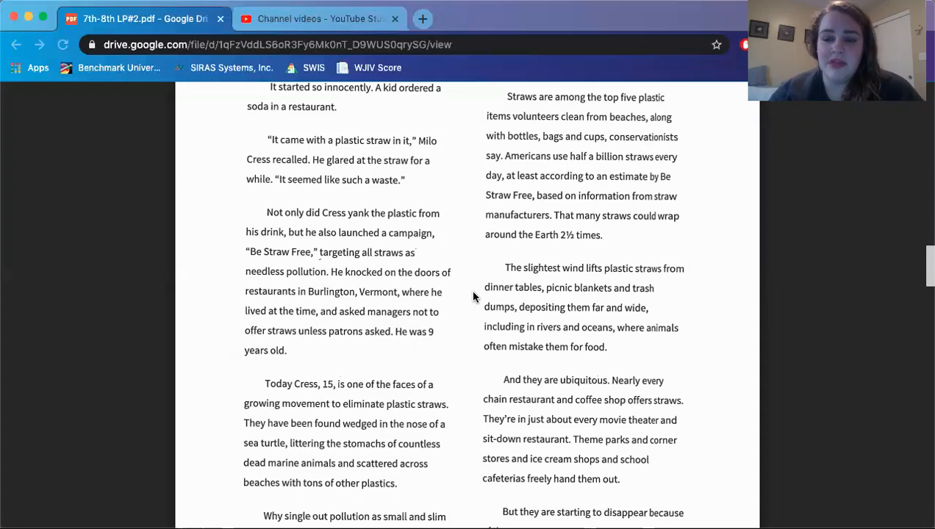
mouse_move(478, 368)
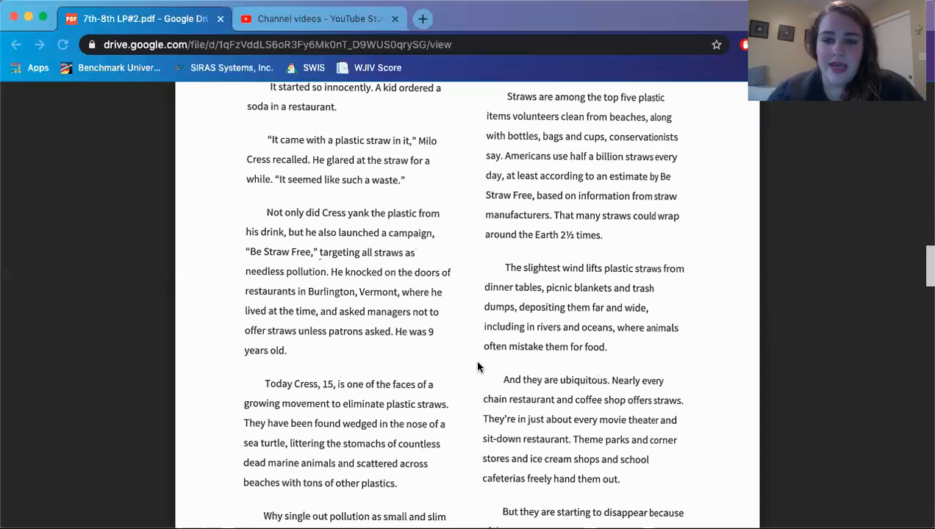
scroll("down", 3)
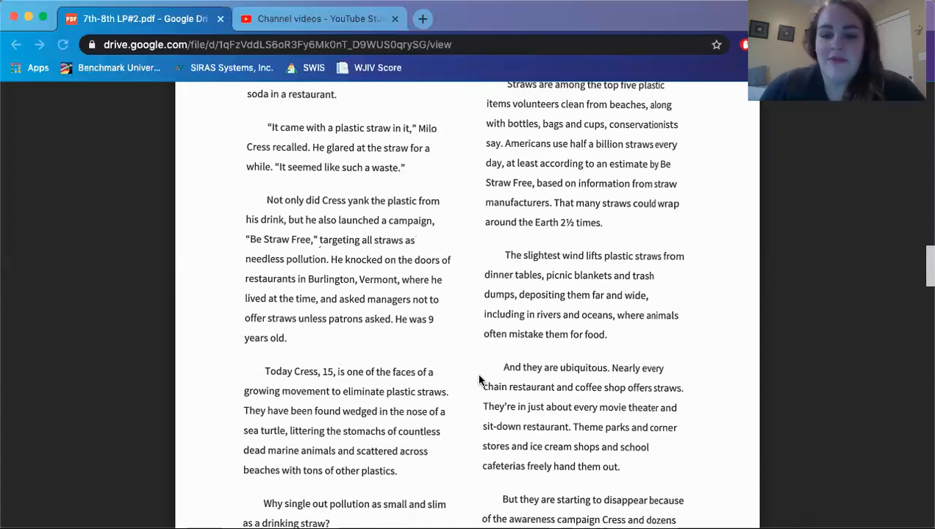
mouse_move(472, 403)
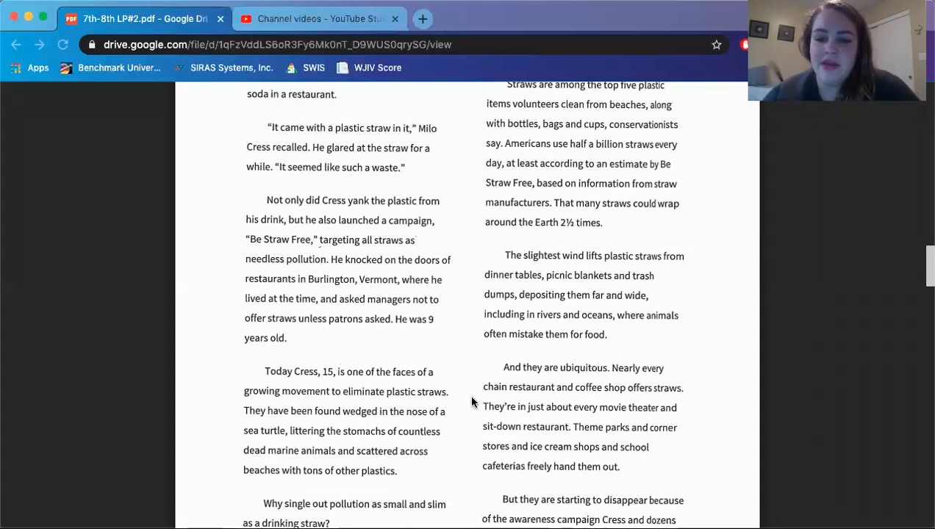
Scroll past the page break onto page 16 and read down to its bottom.
scroll("down", 3)
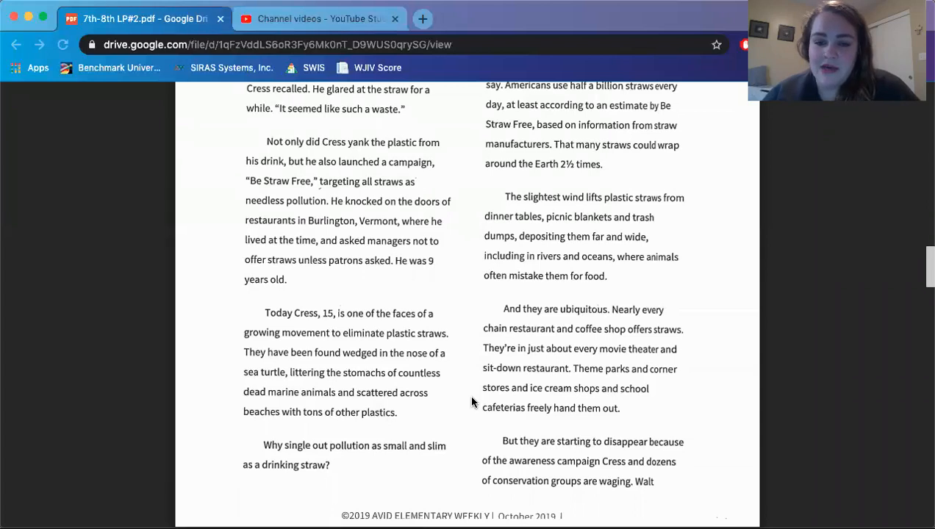
scroll("down", 3)
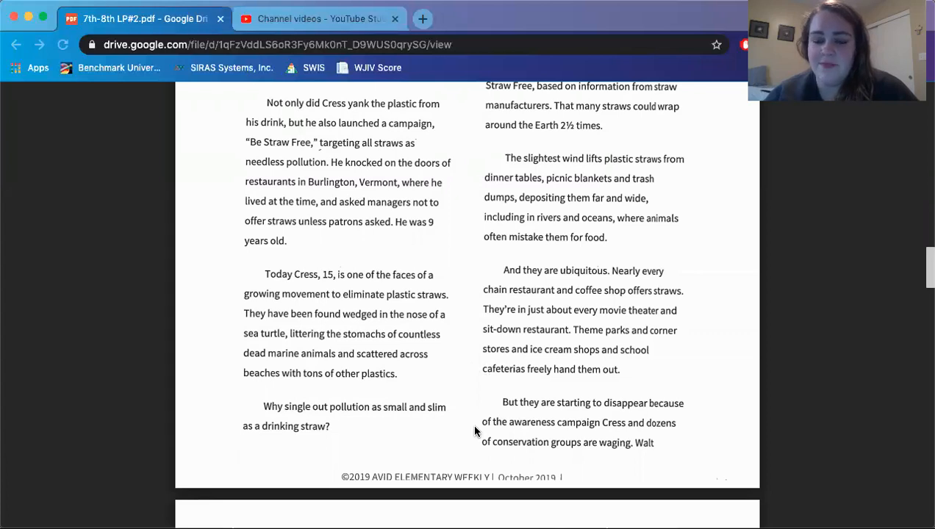
scroll("down", 3)
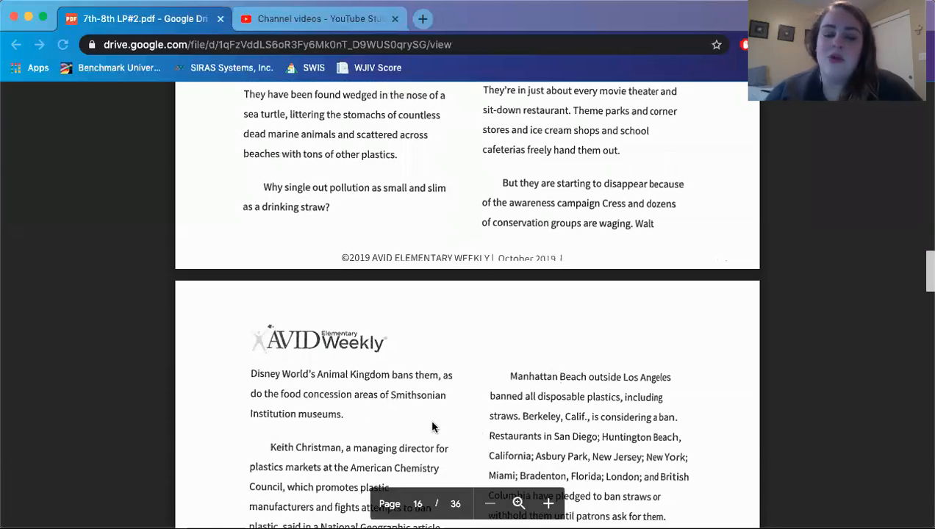
scroll("down", 3)
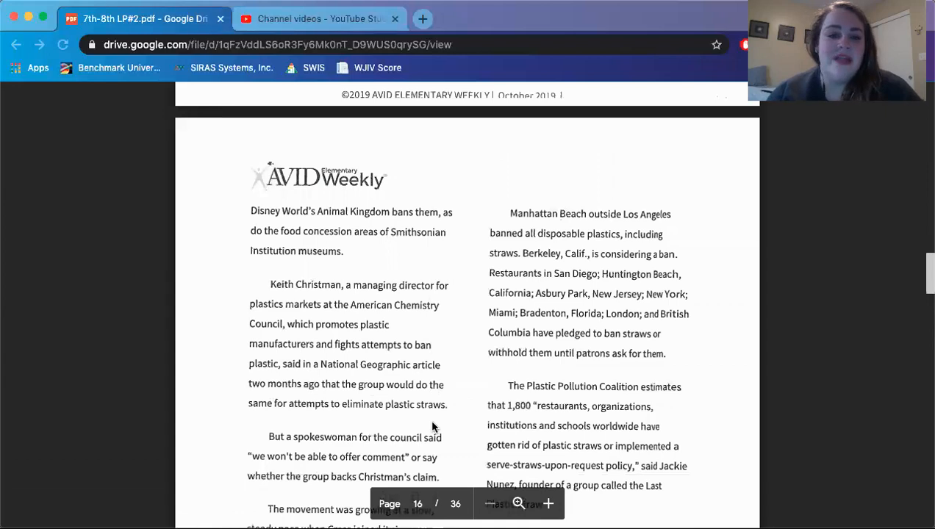
scroll("down", 3)
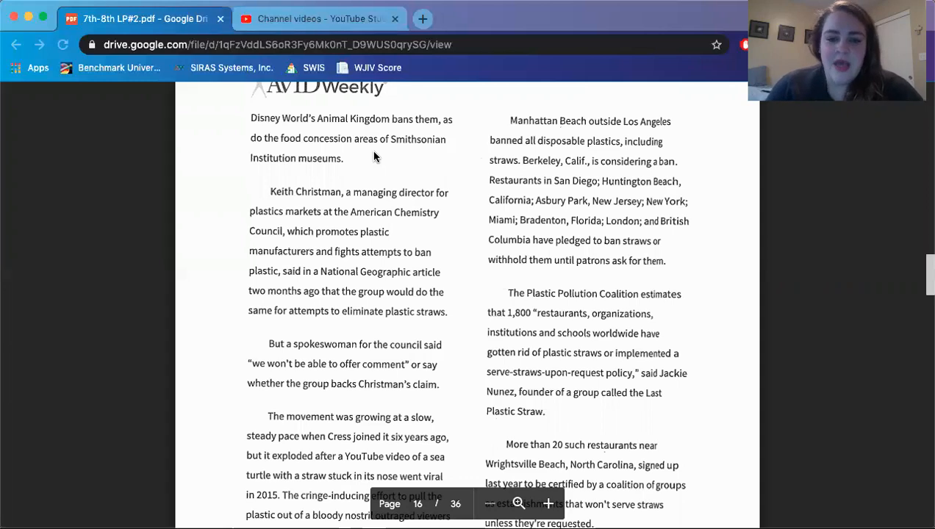
scroll("down", 3)
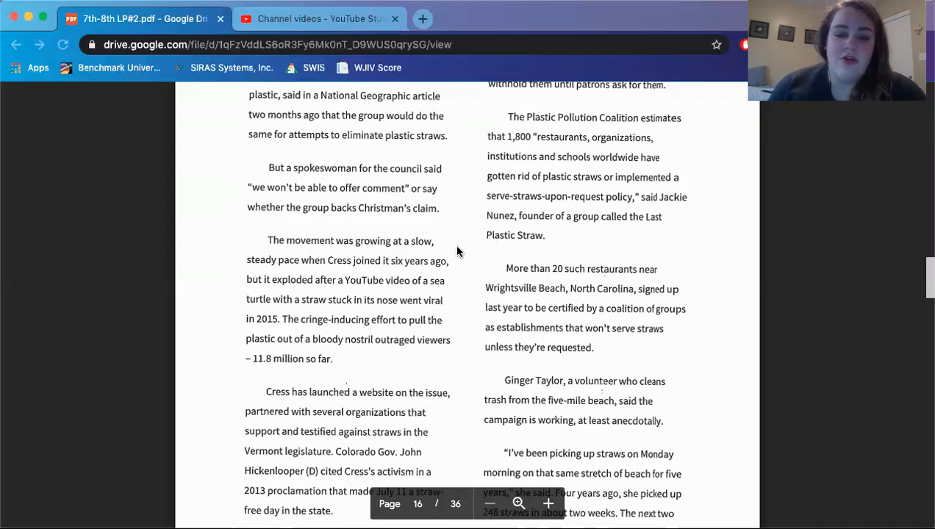
scroll("down", 3)
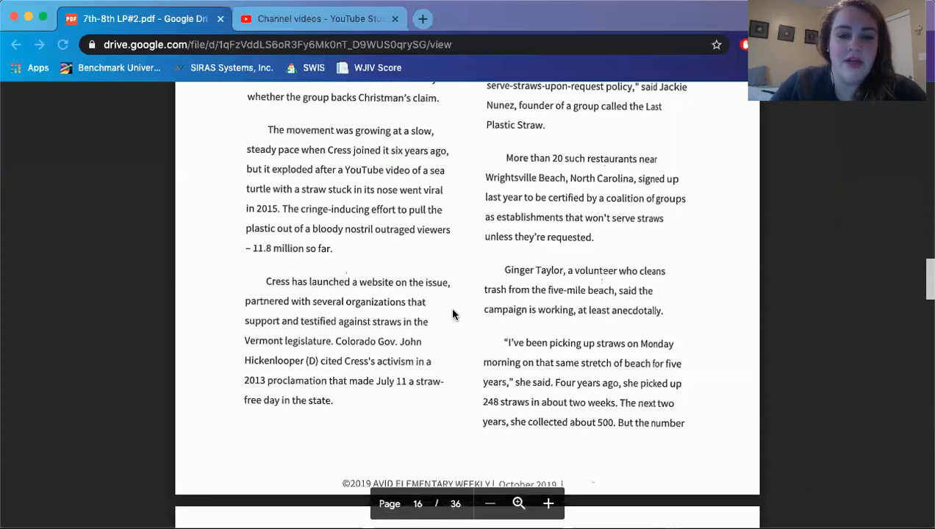
mouse_move(456, 309)
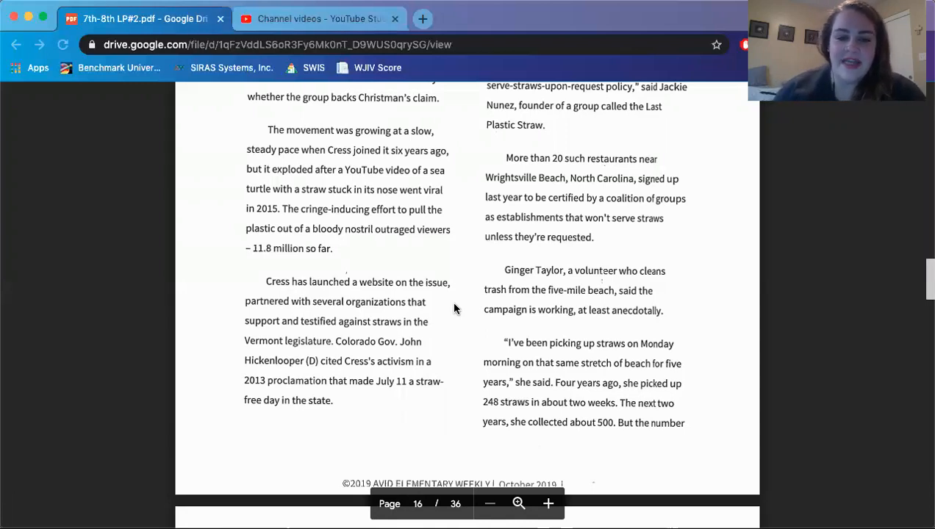
Scroll from page 16 into page 17, through the Xanterra Parks paragraph and the Catherine Greener quote.
scroll("up", 3)
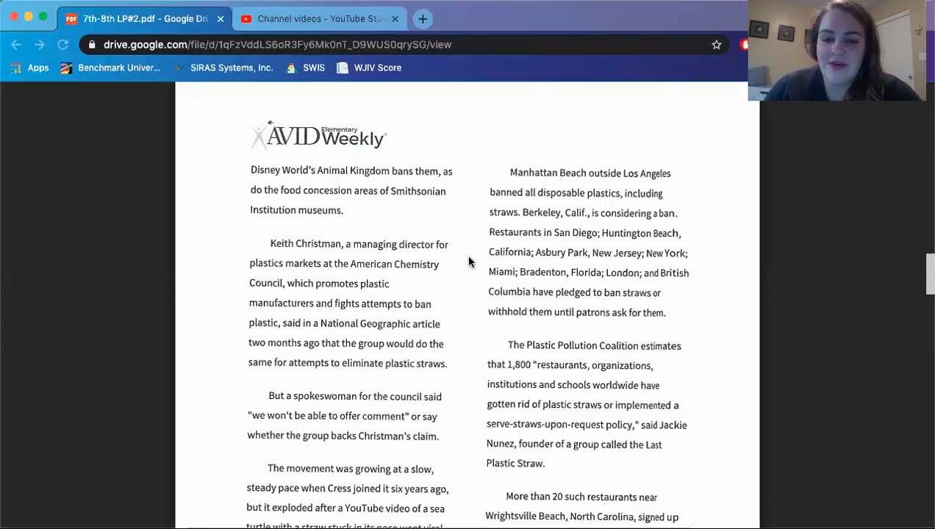
scroll("down", 3)
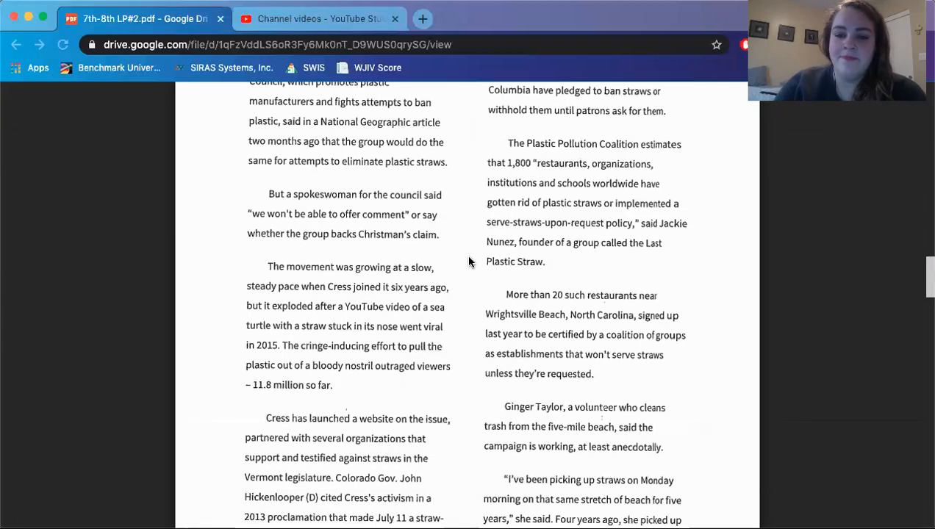
scroll("down", 3)
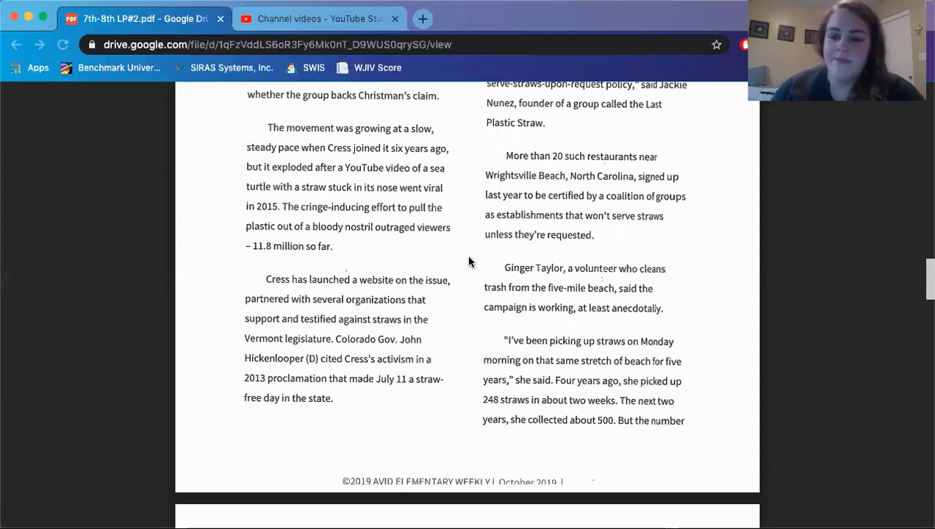
scroll("down", 3)
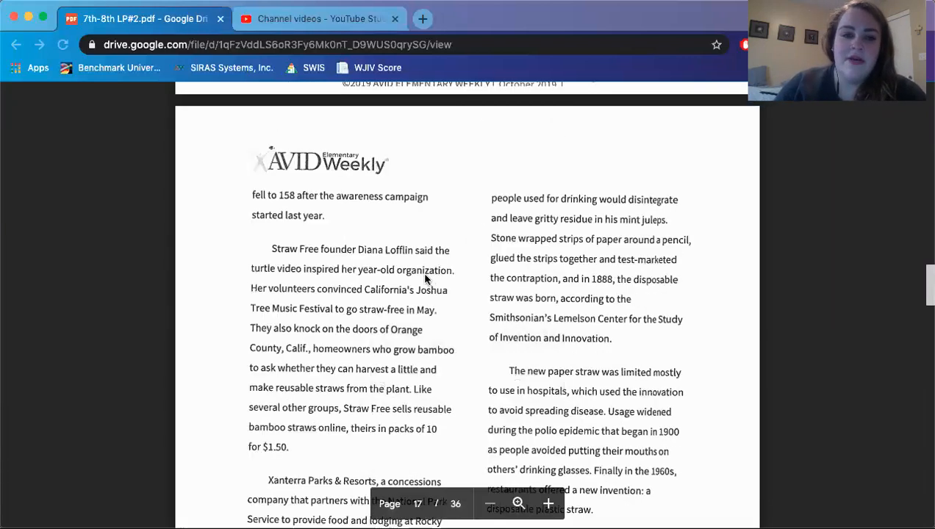
scroll("down", 3)
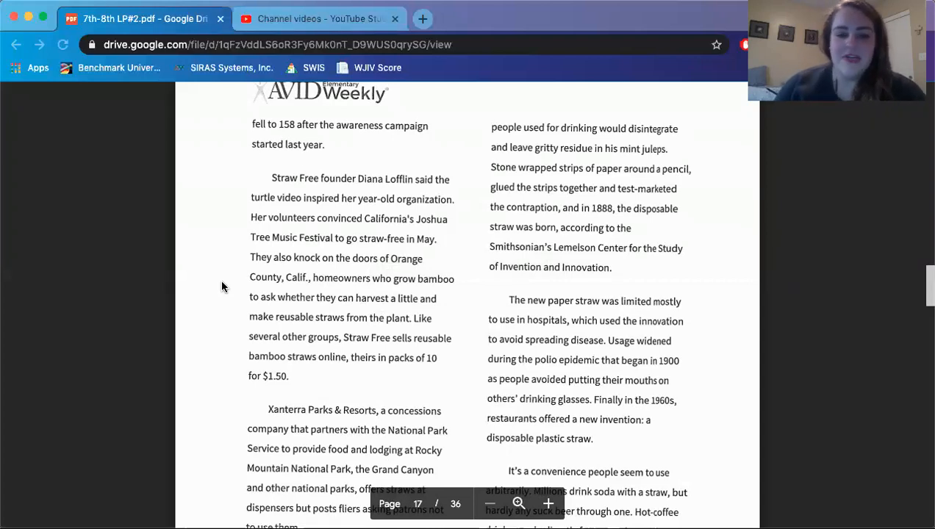
scroll("down", 3)
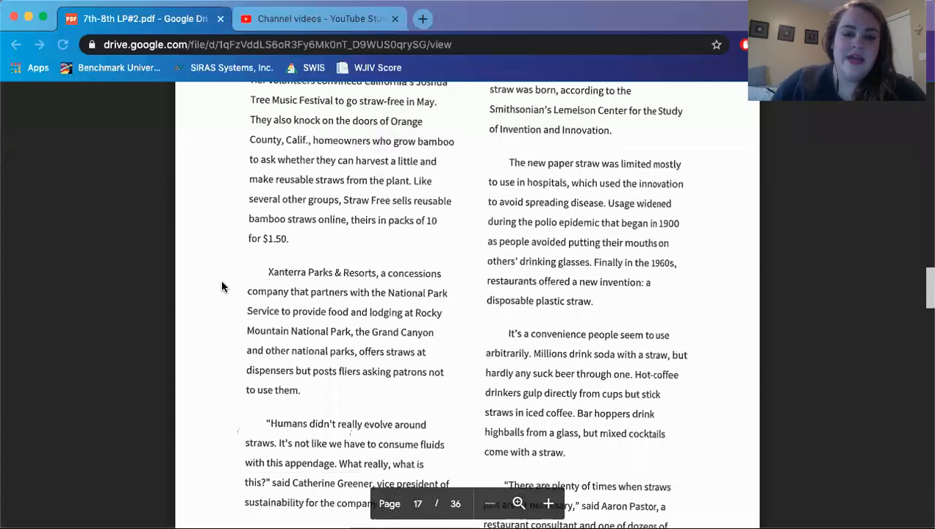
scroll("down", 3)
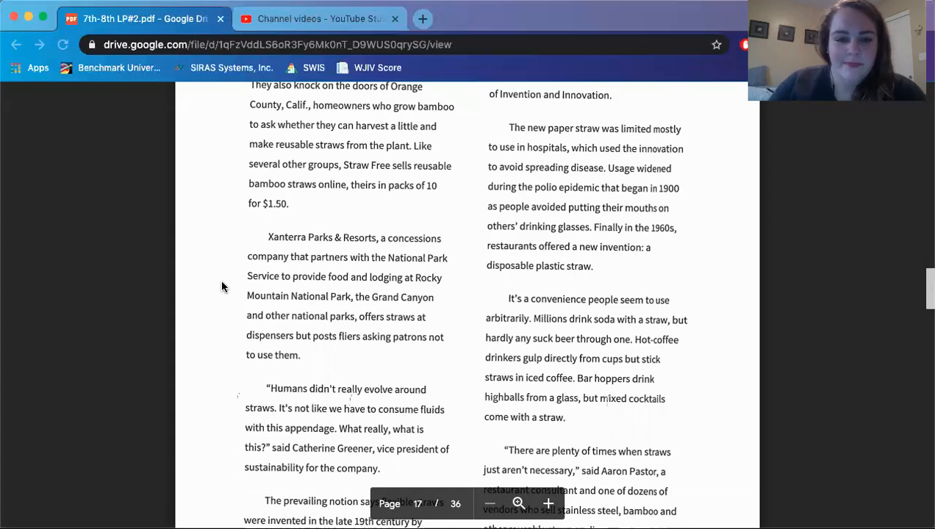
scroll("down", 3)
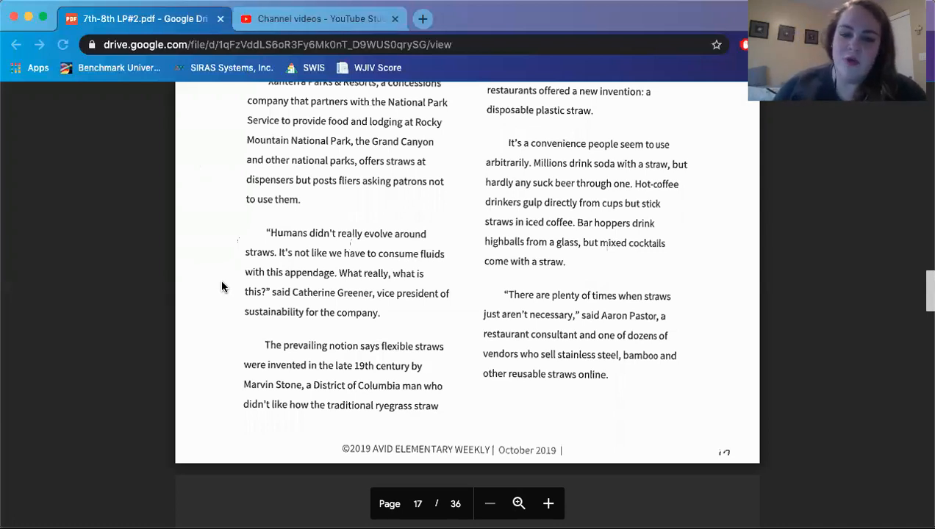
scroll("up", 3)
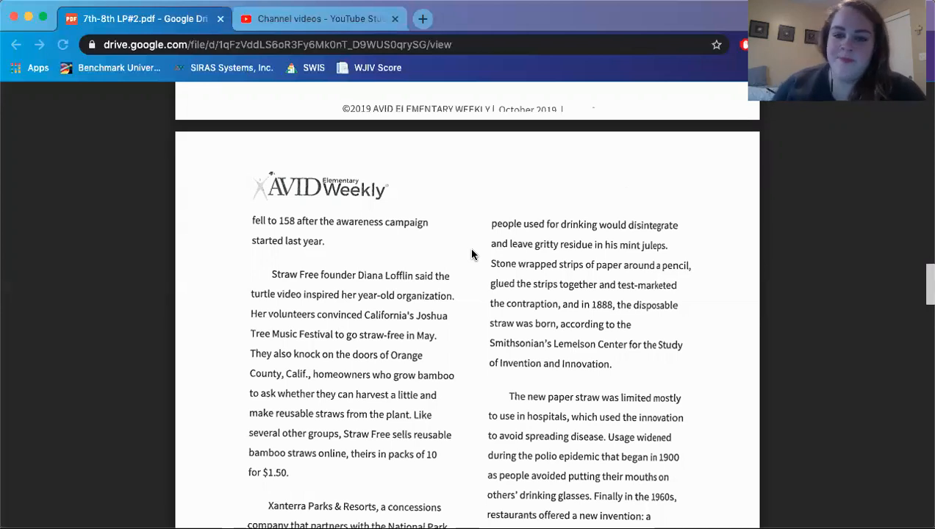
Scroll past the end of page 17 onto page 18, which shows a Couldn't preview file error.
scroll("down", 3)
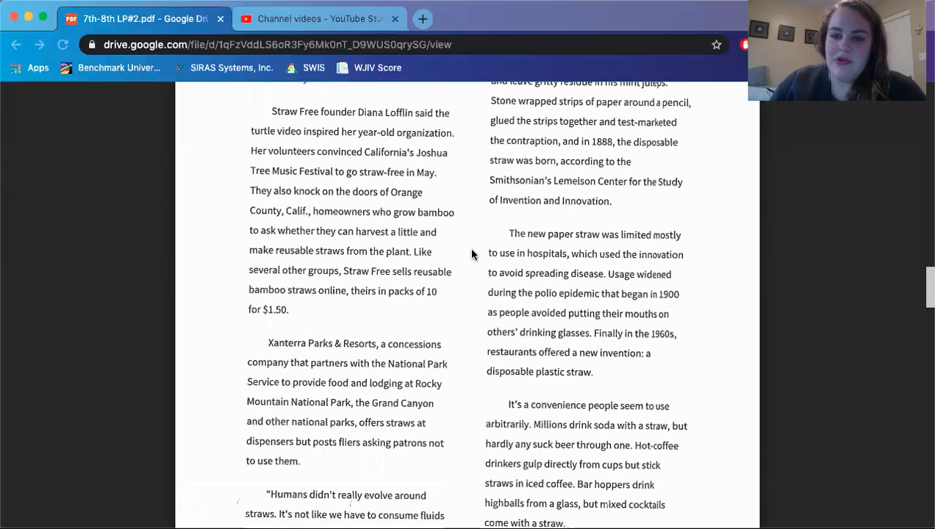
scroll("down", 3)
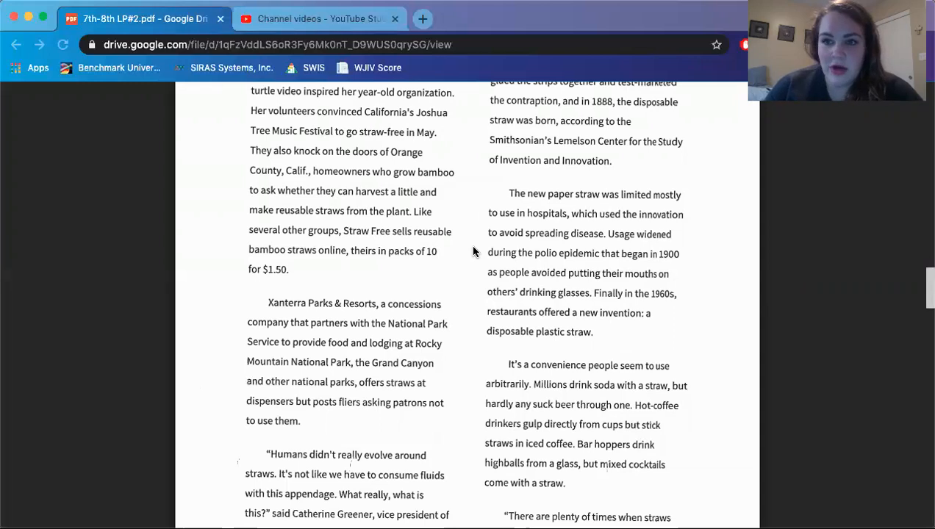
scroll("down", 3)
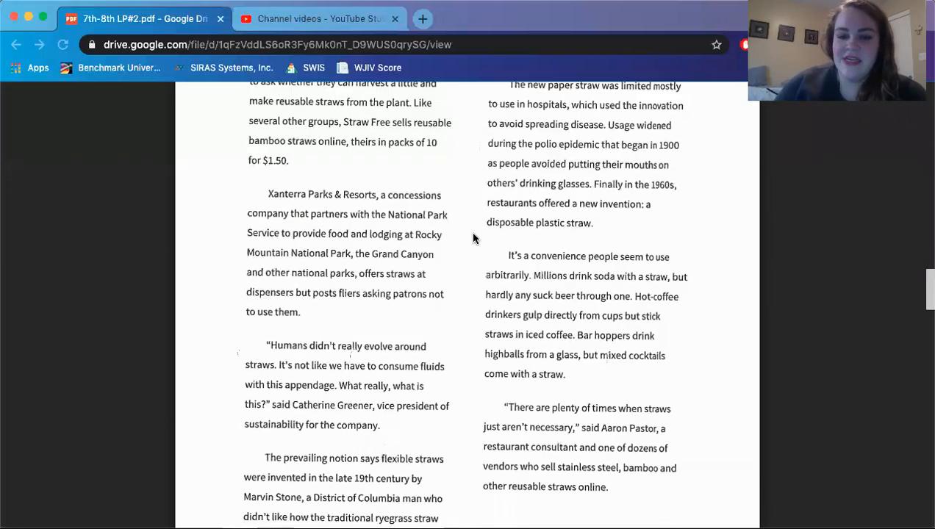
scroll("down", 3)
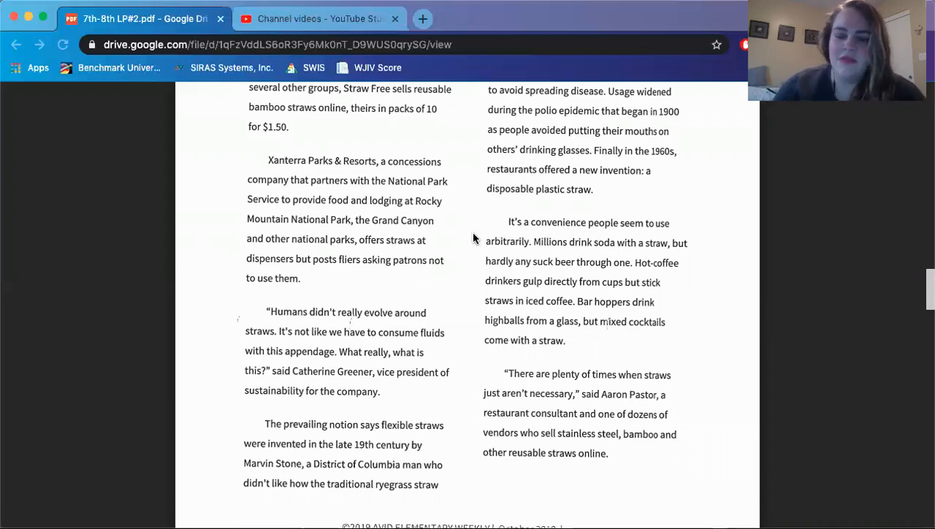
scroll("down", 3)
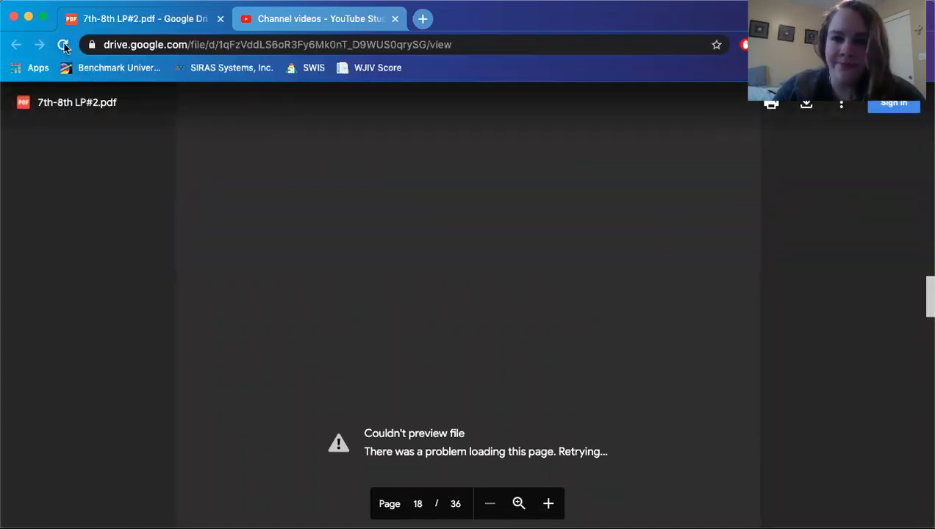
Reload the packet in the browser and scroll back down to page 16 of the article.
left_click(65, 44)
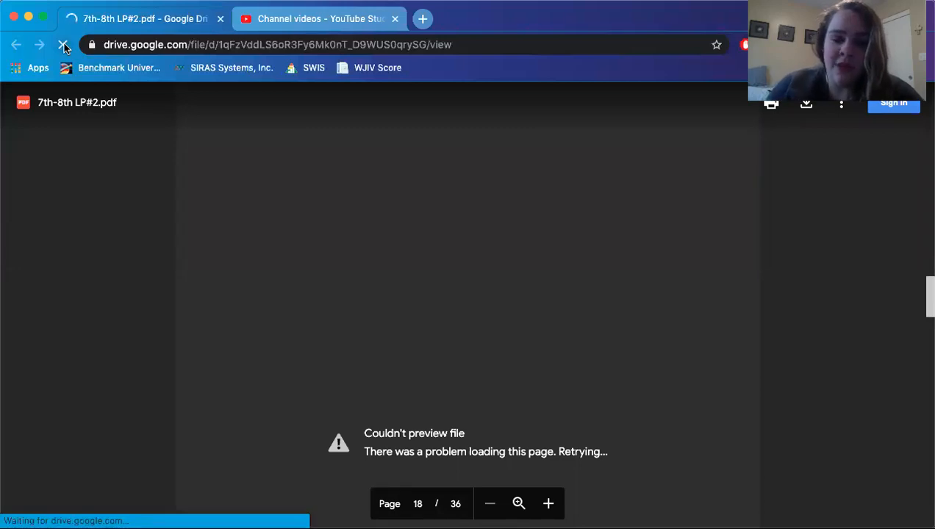
left_click(65, 44)
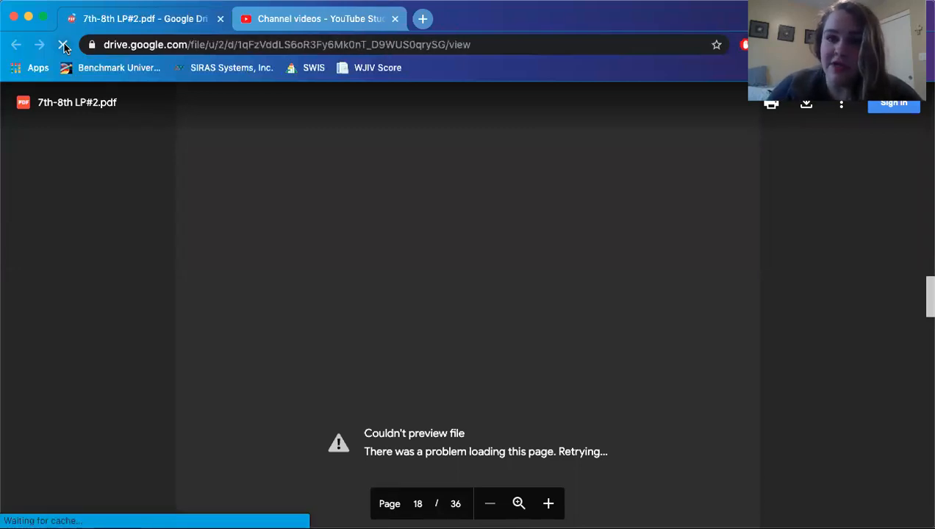
left_click(65, 44)
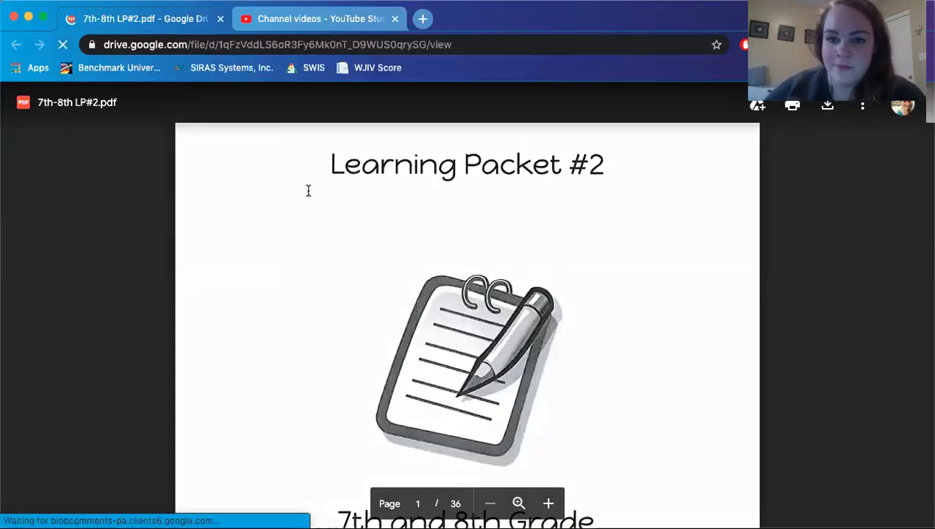
scroll("down", 3)
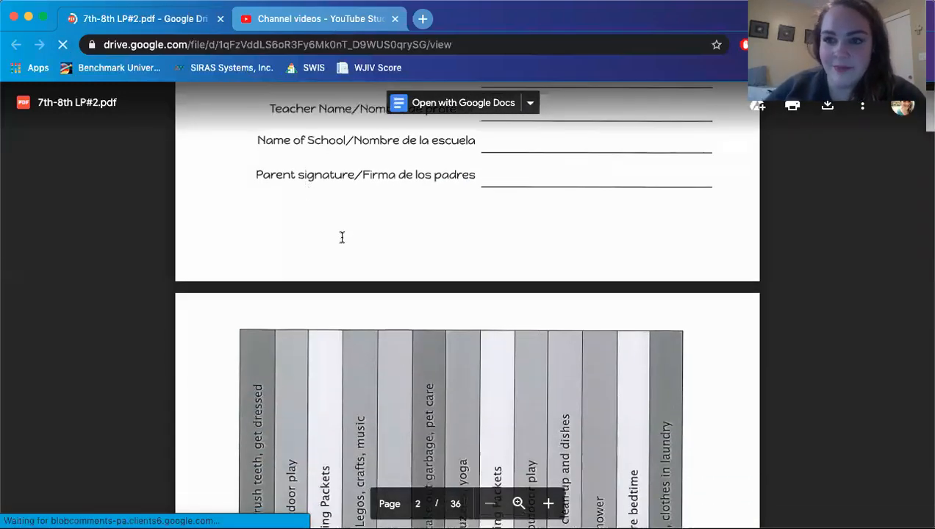
scroll("down", 3)
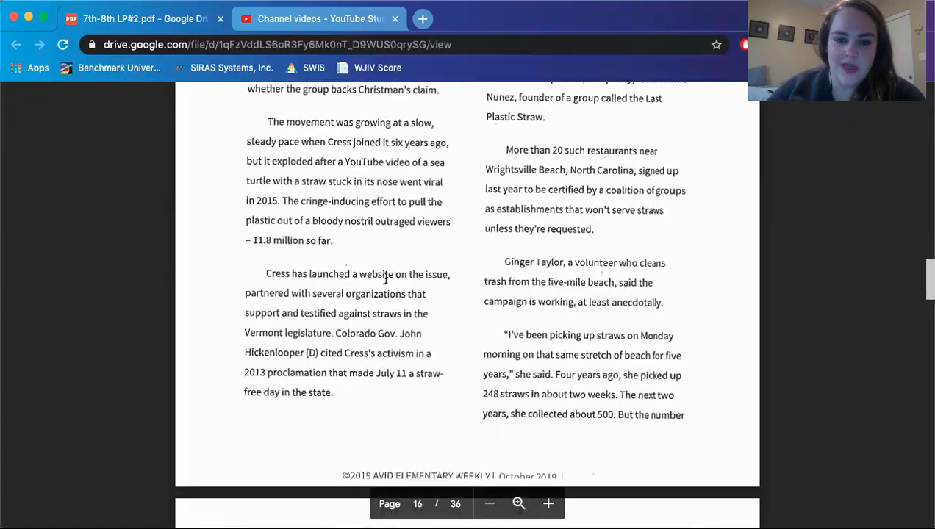
Scroll from the end of page 17 into page 18's Smithsonian and Xanterra paragraphs.
scroll("down", 3)
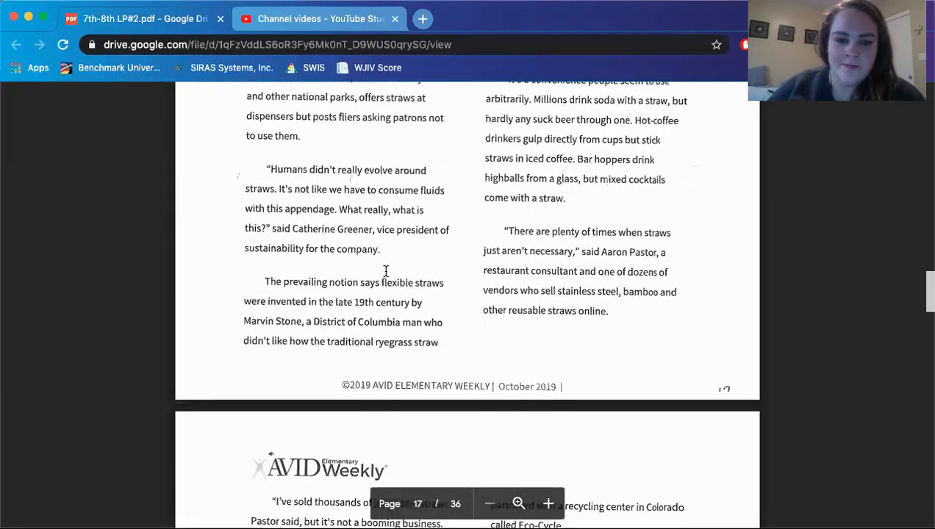
scroll("down", 3)
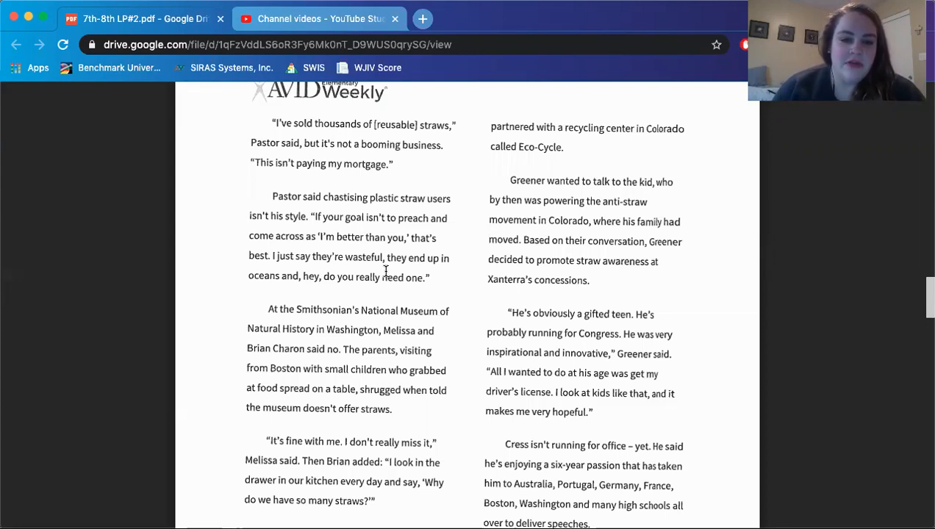
mouse_move(389, 317)
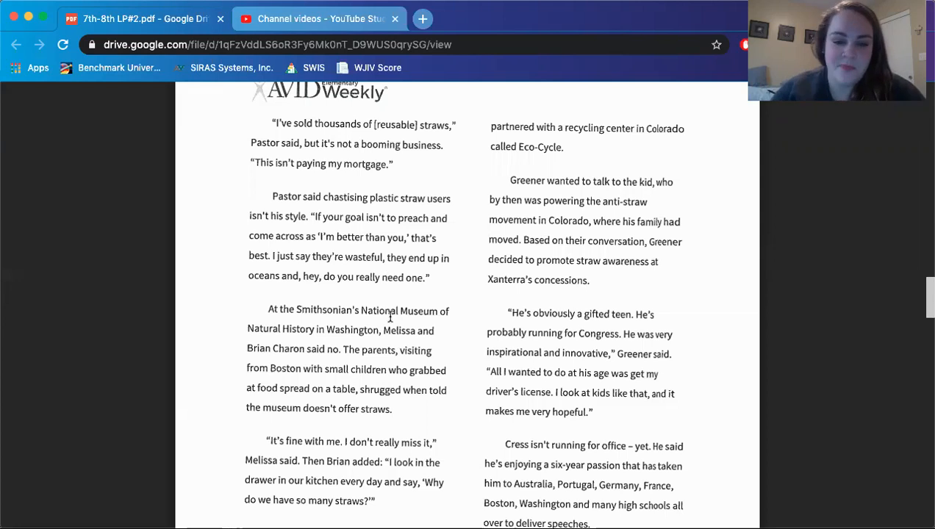
scroll("down", 3)
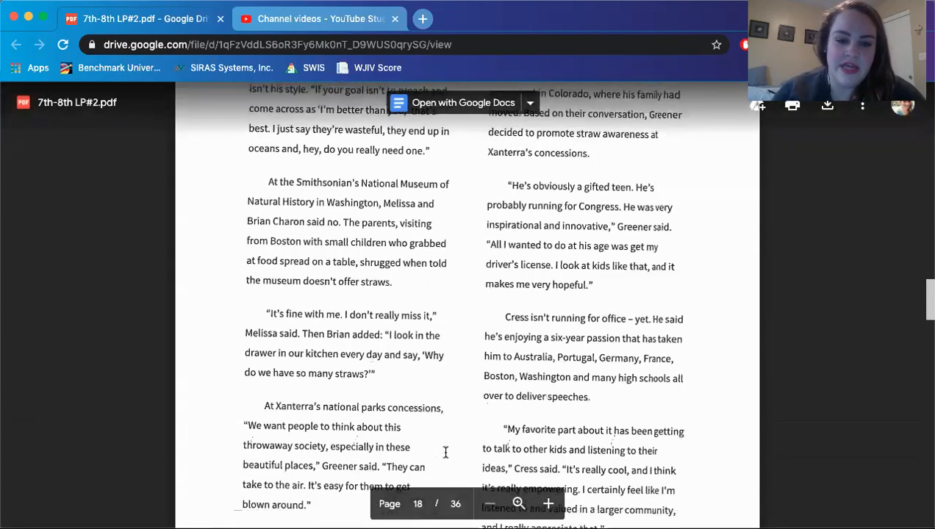
scroll("down", 3)
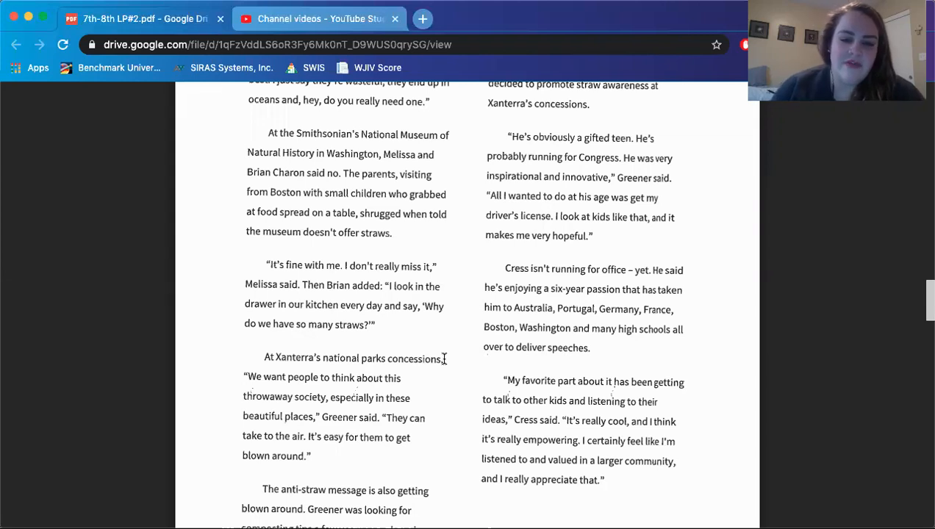
Scroll to the end of the article on page 18 until the Argument Analysis Template appears below.
scroll("down", 3)
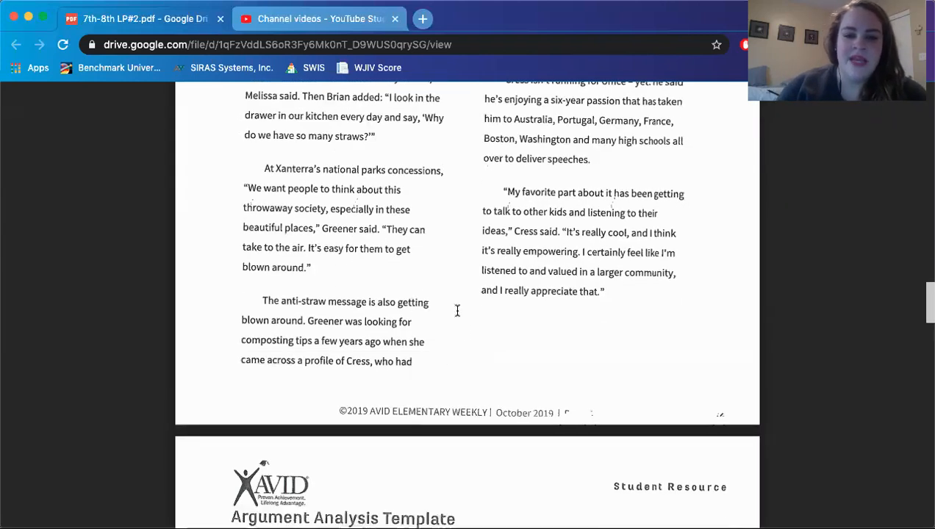
mouse_move(465, 330)
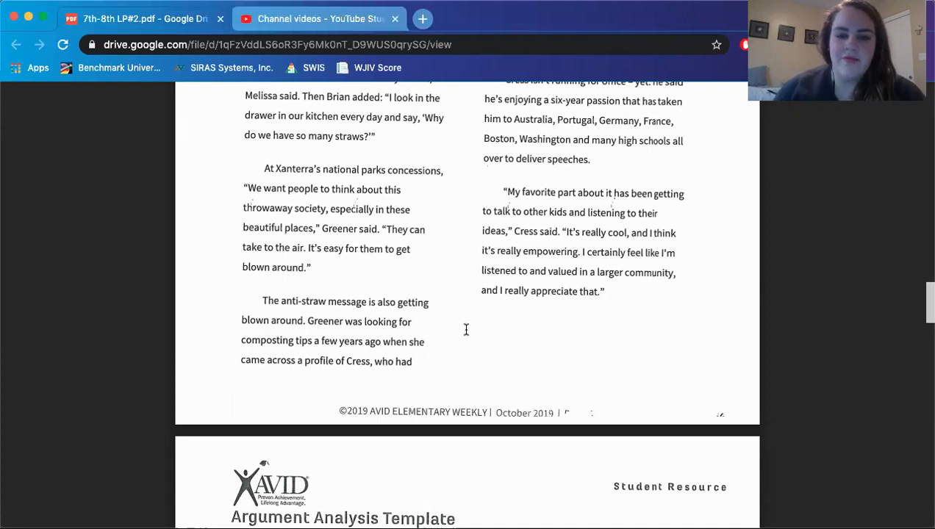
scroll("up", 3)
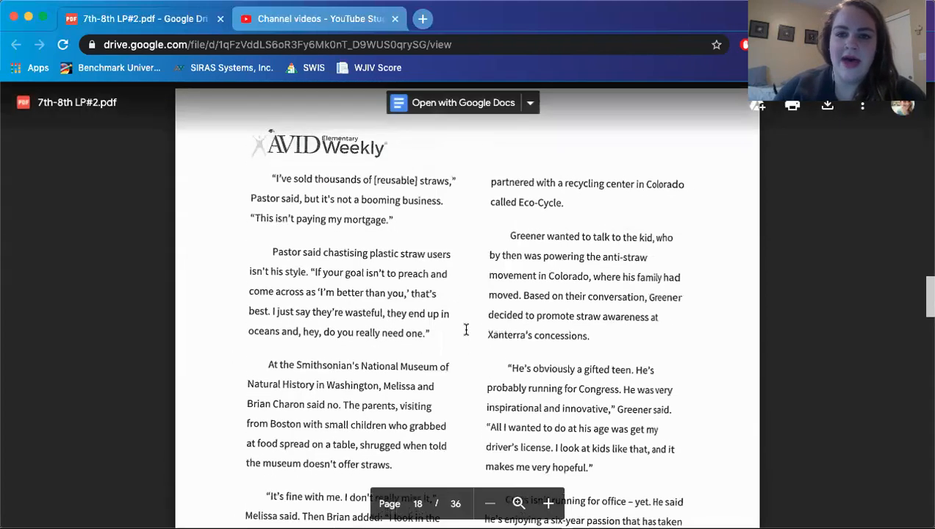
scroll("down", 3)
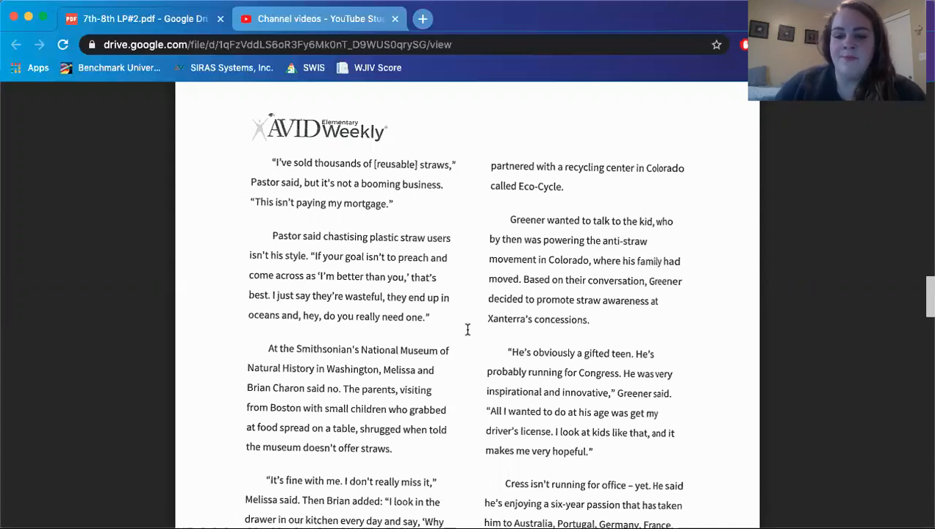
scroll("down", 3)
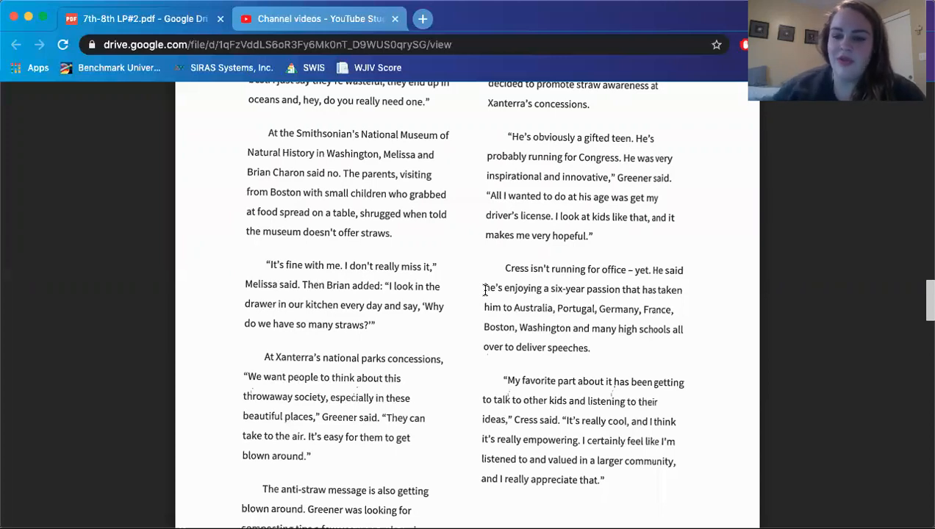
scroll("down", 3)
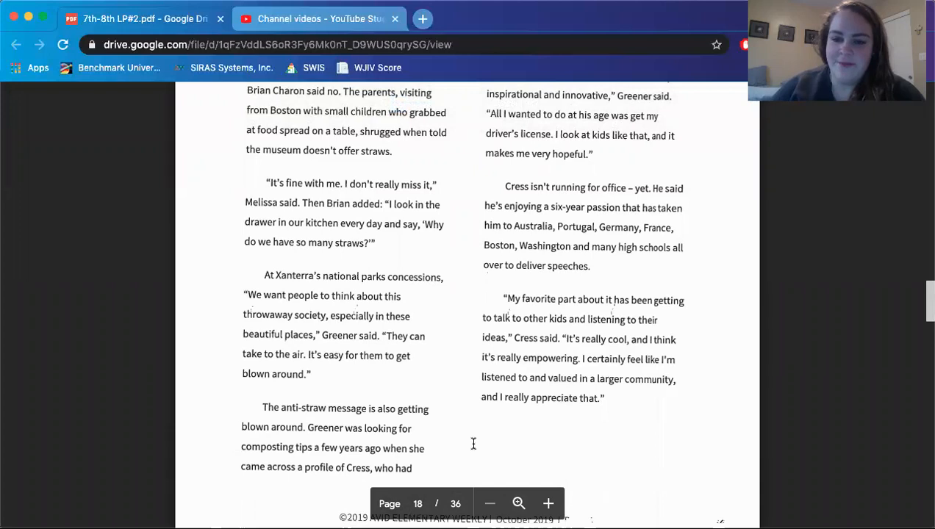
scroll("down", 3)
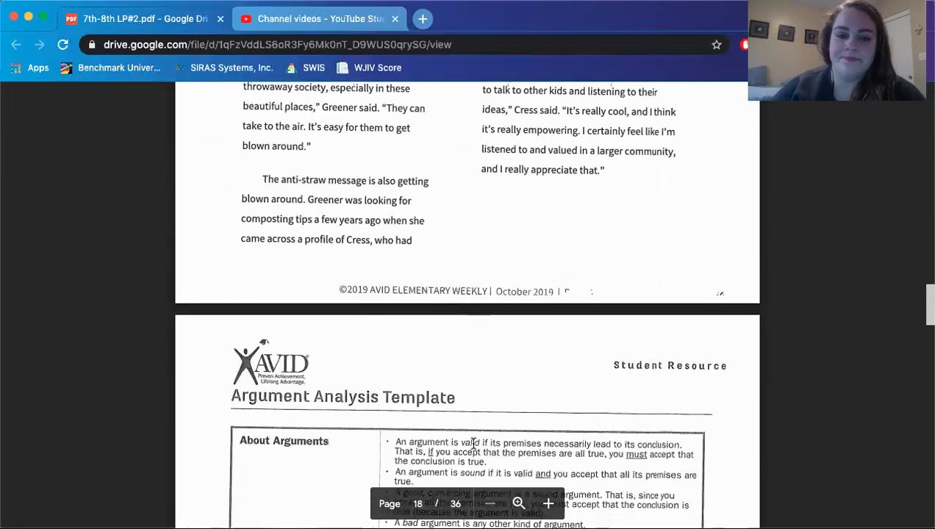
Scroll so the Argument Analysis Template on page 19 fills the view through its first reasons.
scroll("down", 3)
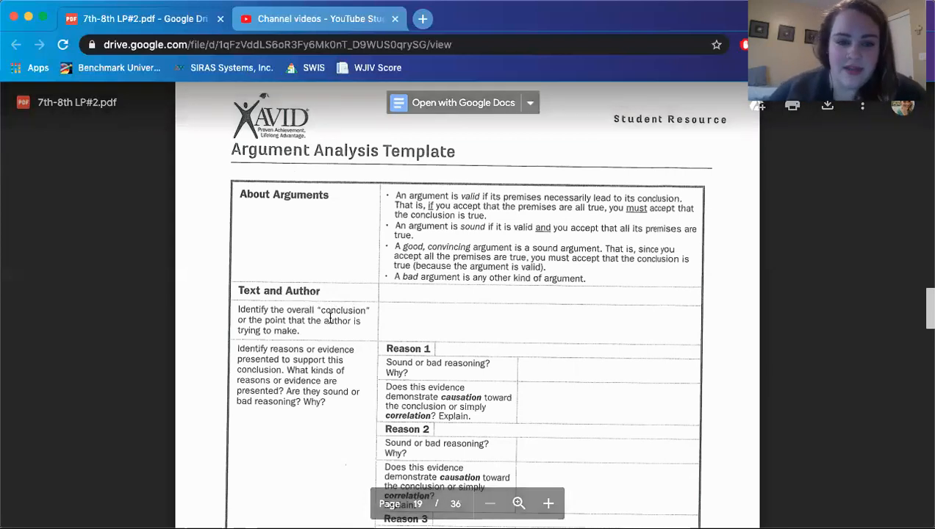
scroll("down", 3)
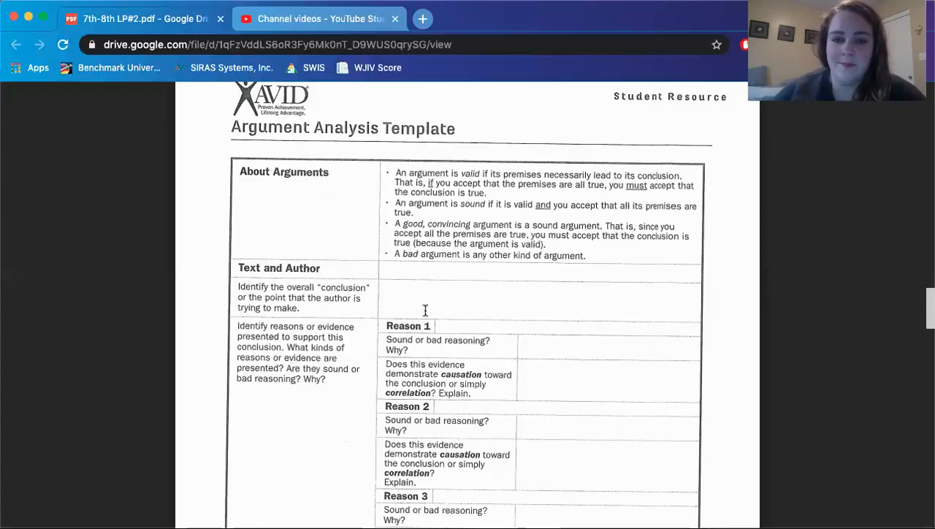
Scroll down to the template's Reason 1–3 rows and the left-out information question.
scroll("down", 3)
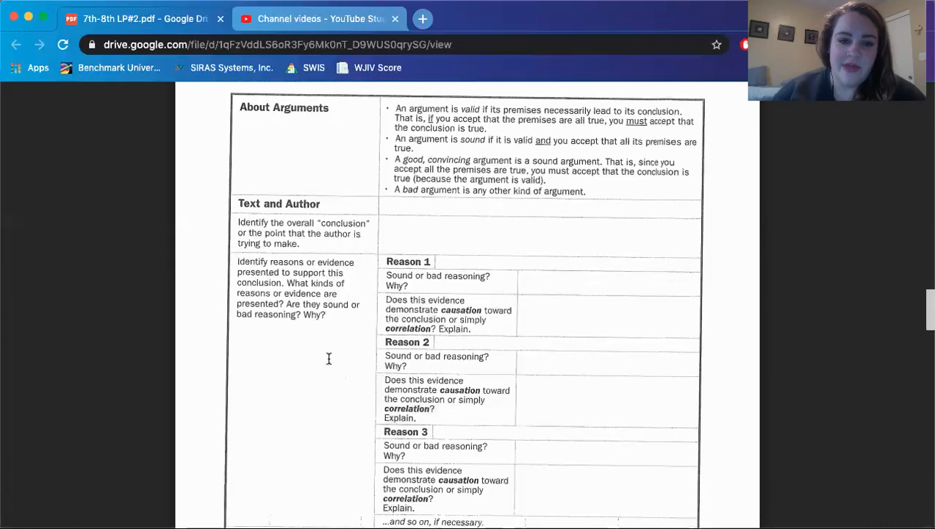
mouse_move(330, 297)
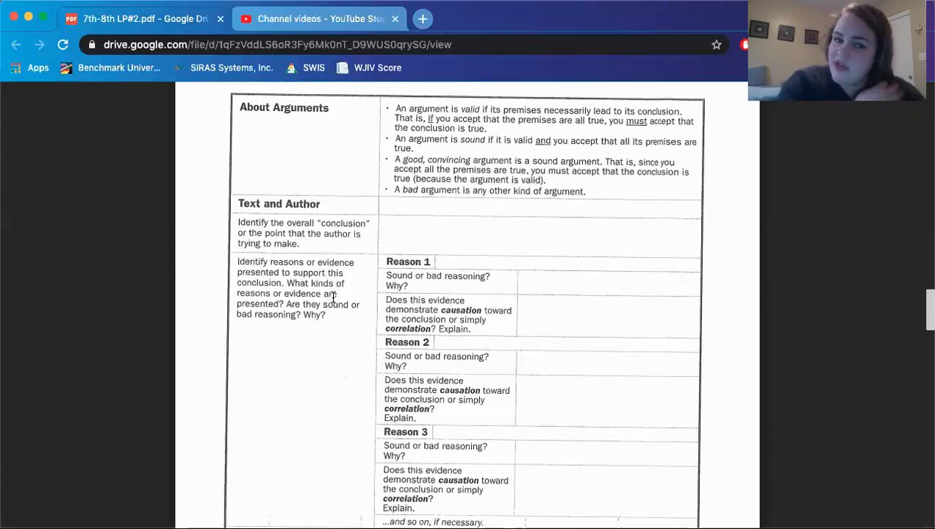
mouse_move(345, 343)
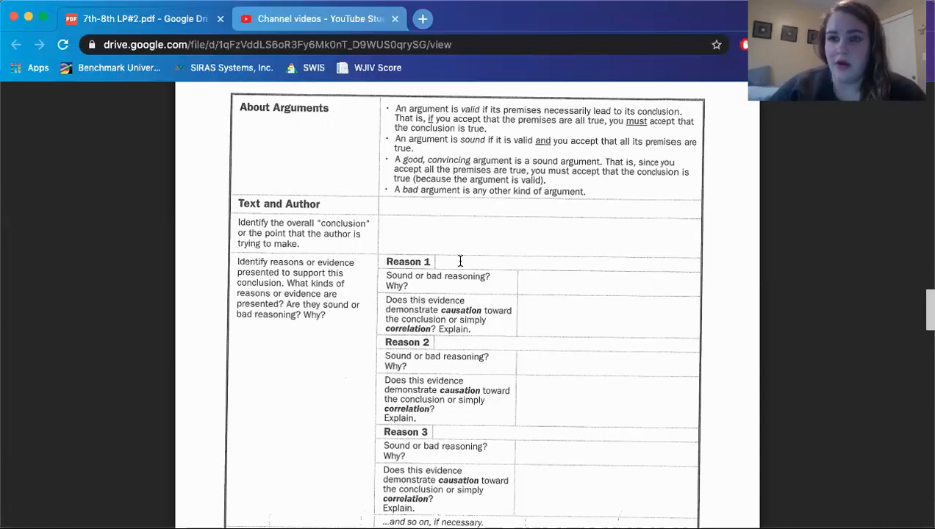
mouse_move(439, 230)
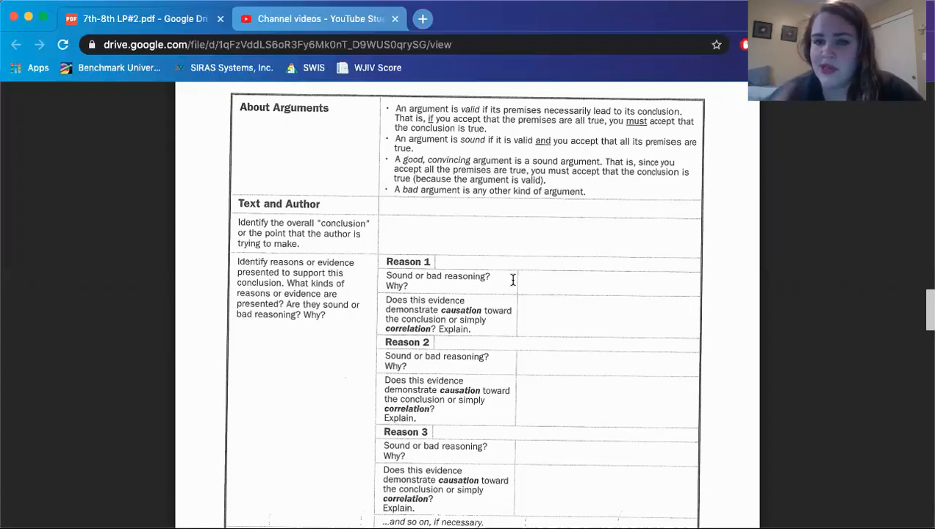
mouse_move(478, 321)
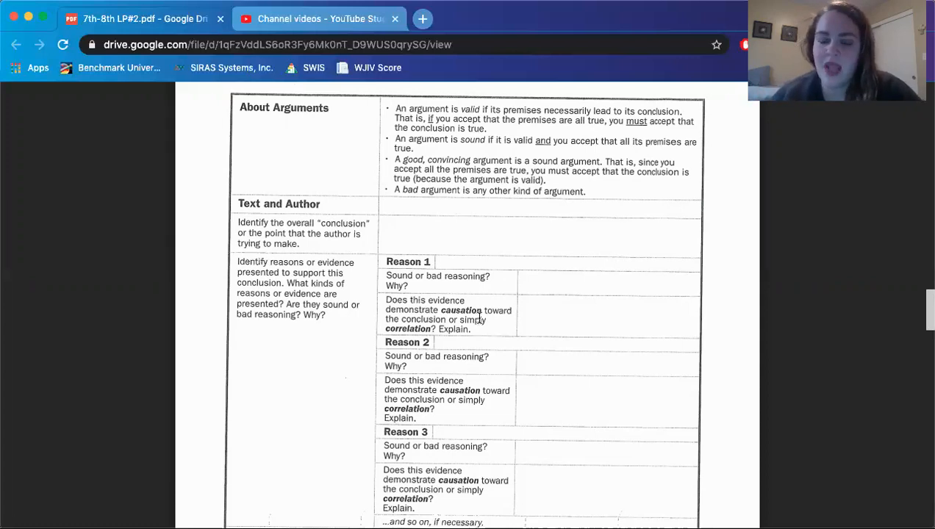
scroll("down", 3)
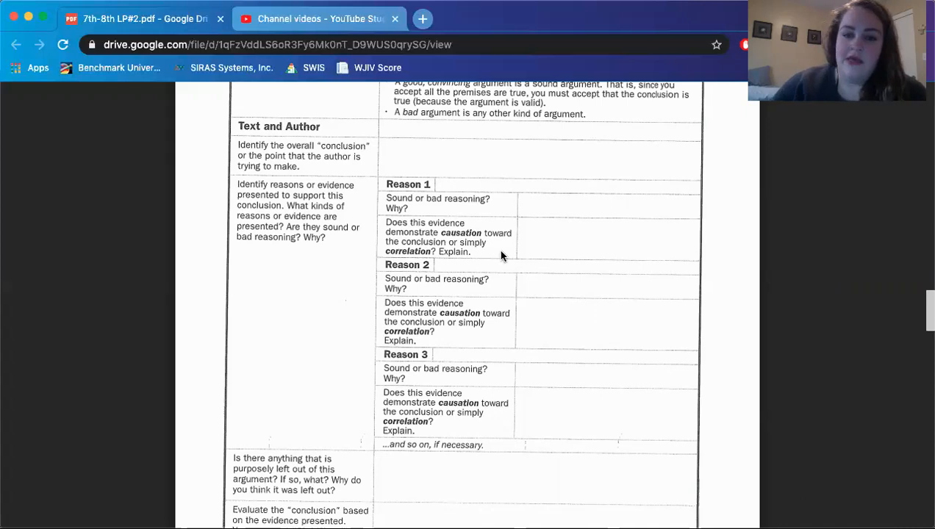
scroll("down", 3)
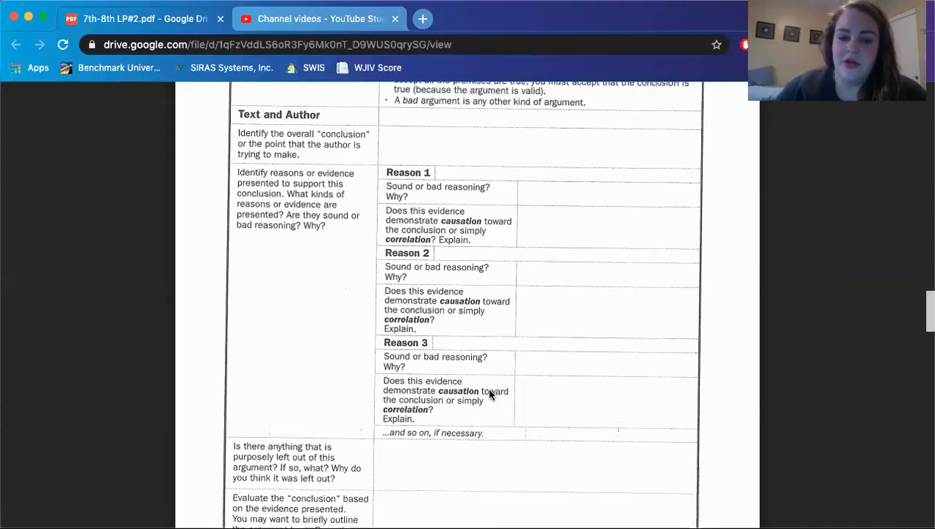
scroll("down", 3)
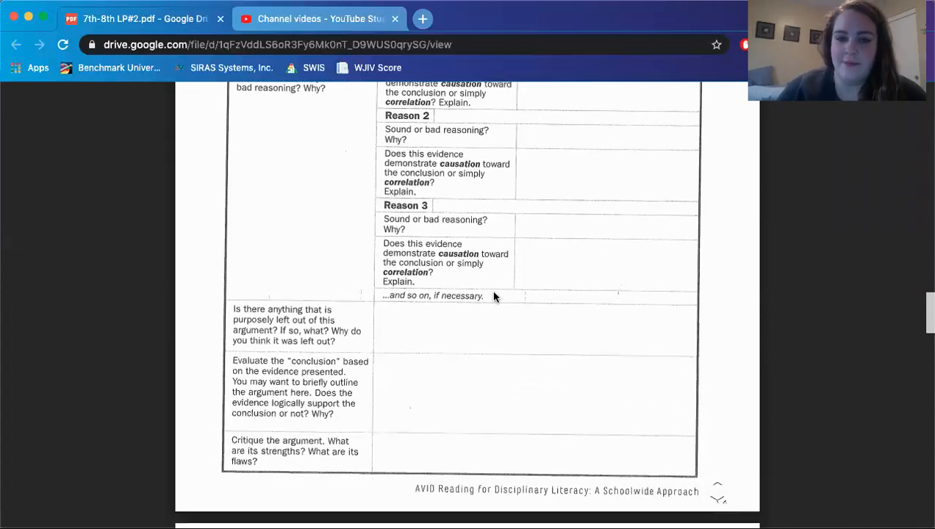
scroll("down", 3)
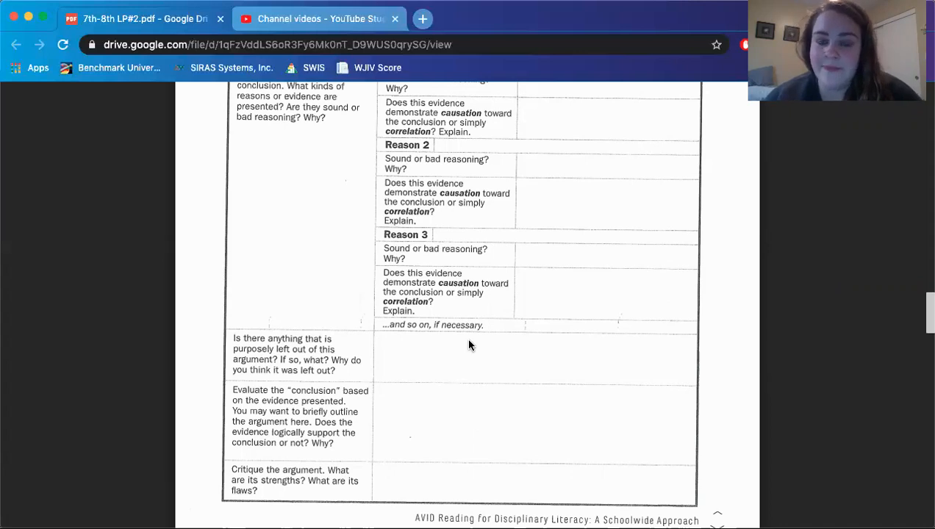
scroll("up", 3)
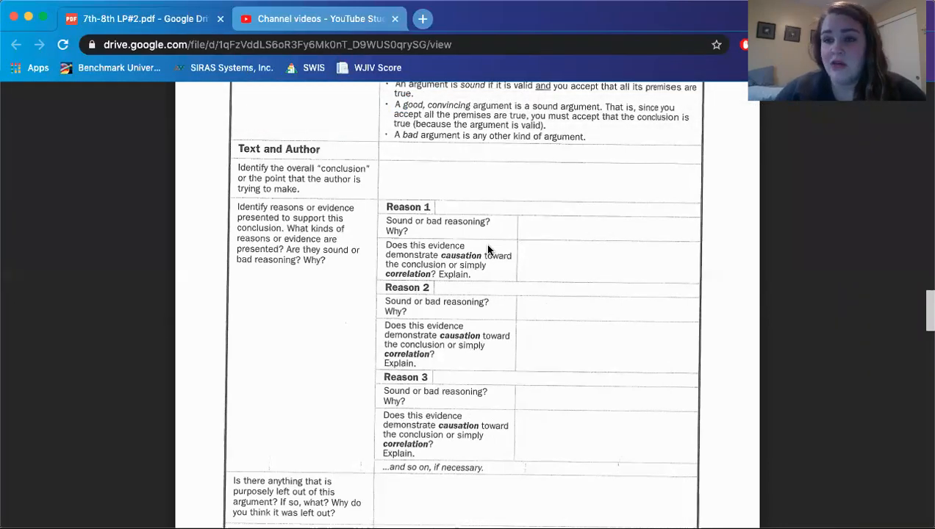
scroll("up", 3)
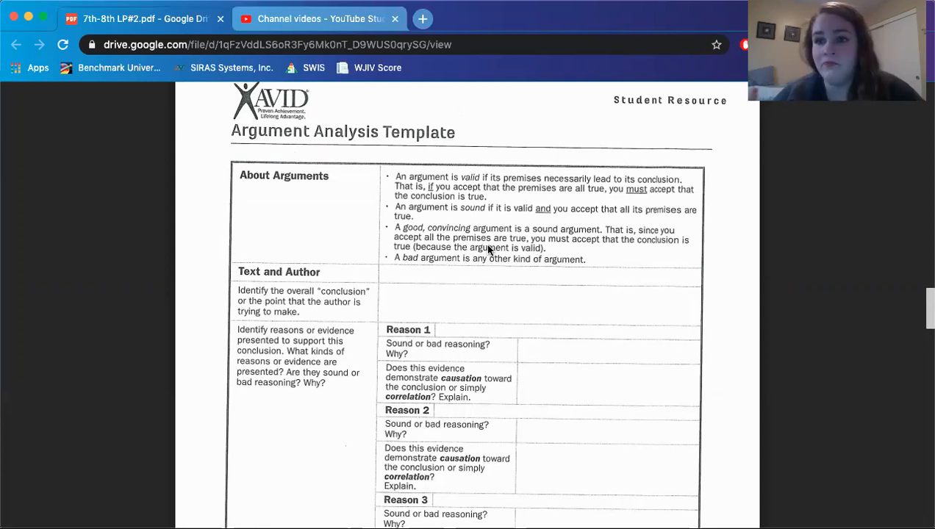
Scroll around the template's lower prompts, settling on the critique question at the bottom of page 19.
scroll("down", 3)
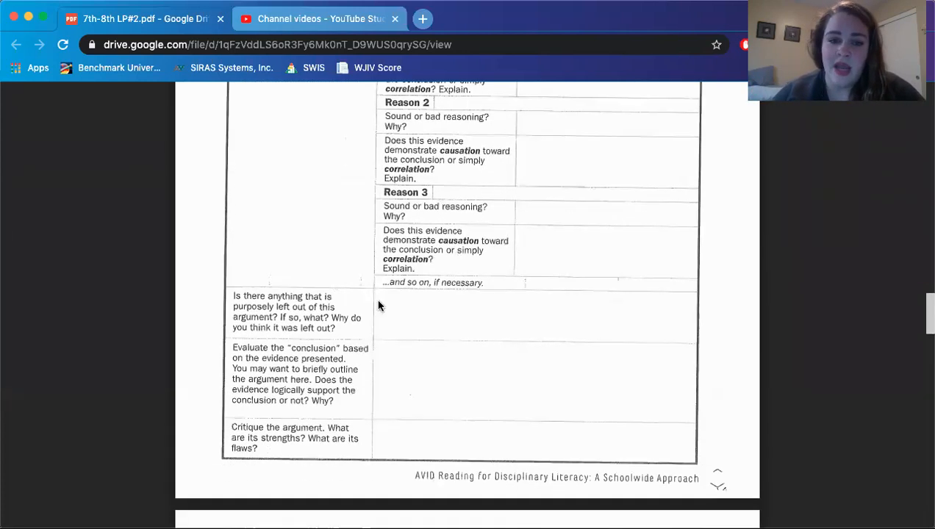
mouse_move(356, 424)
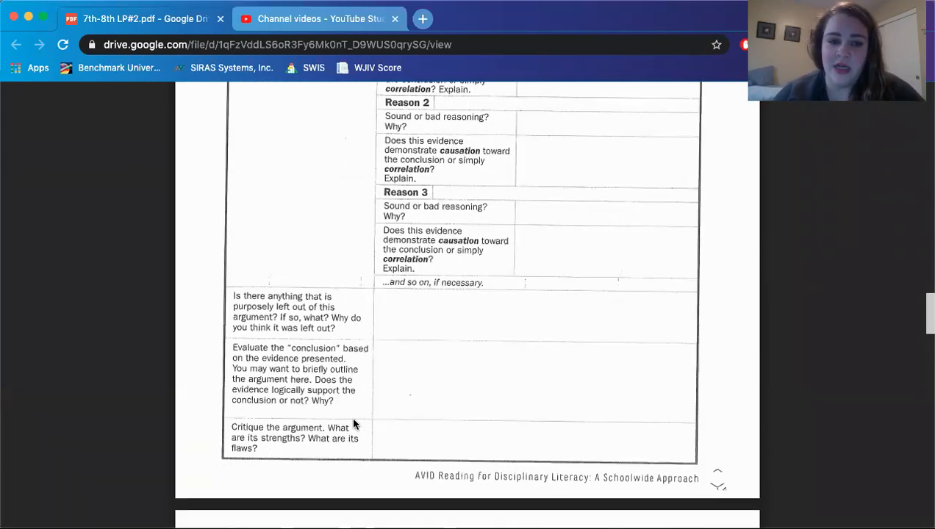
mouse_move(209, 305)
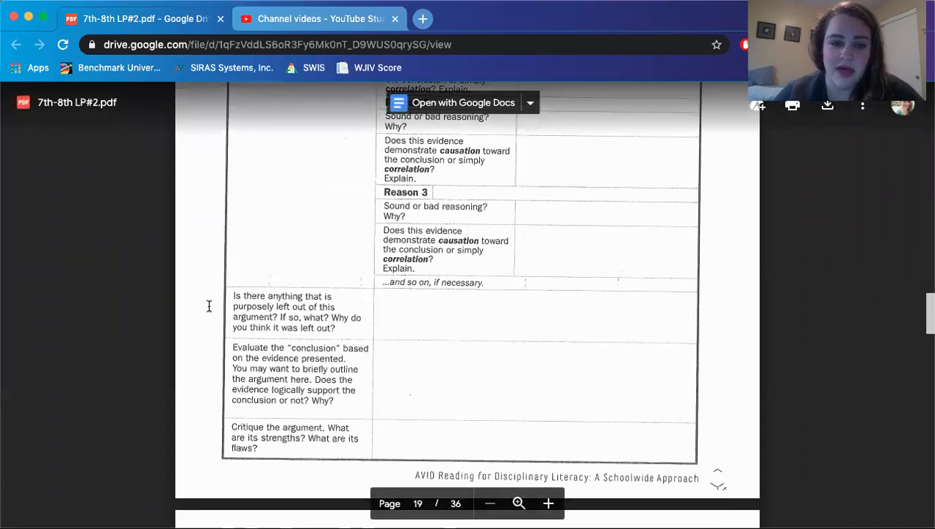
scroll("up", 3)
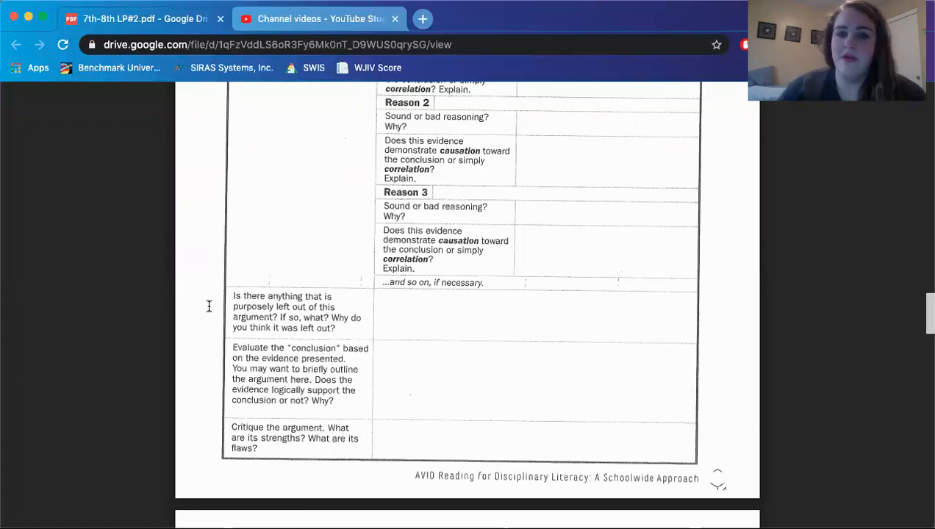
scroll("up", 3)
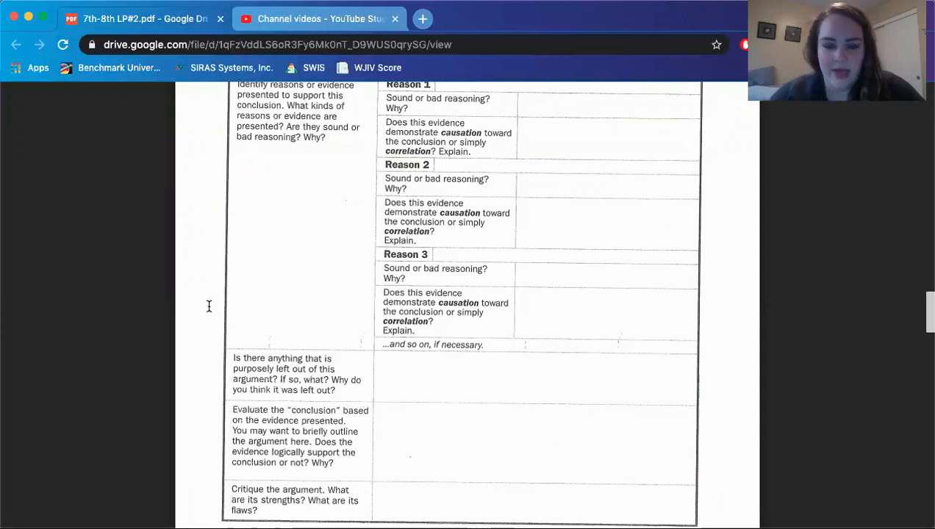
scroll("down", 3)
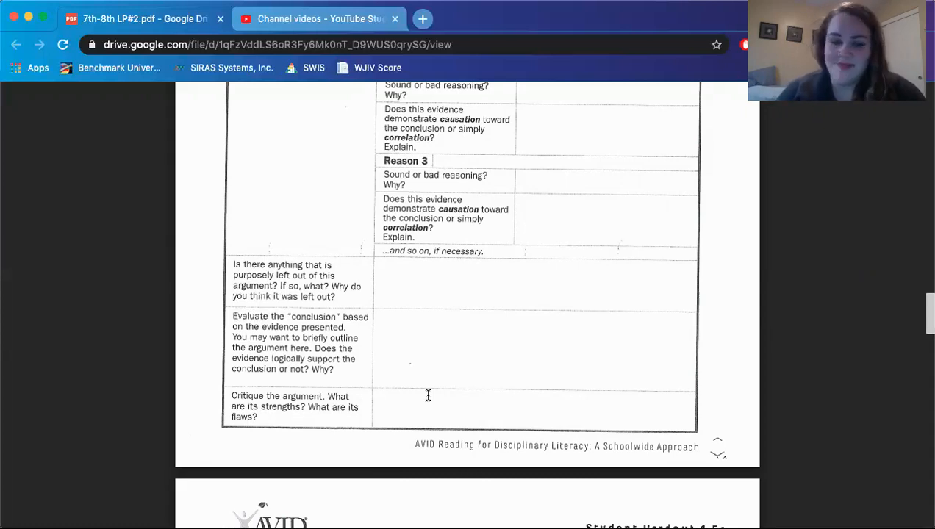
Scroll down to the Journal Writing Starters on page 20, then back up to the template's title.
scroll("down", 3)
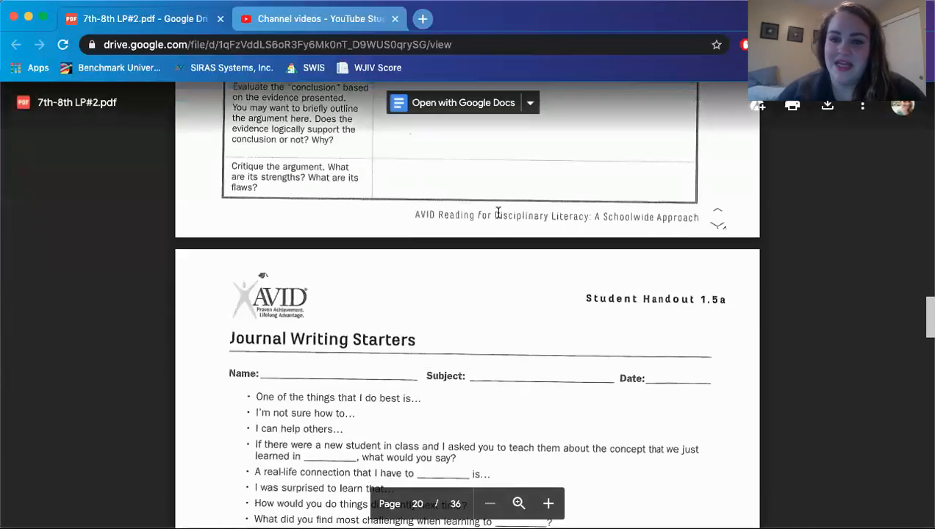
scroll("up", 3)
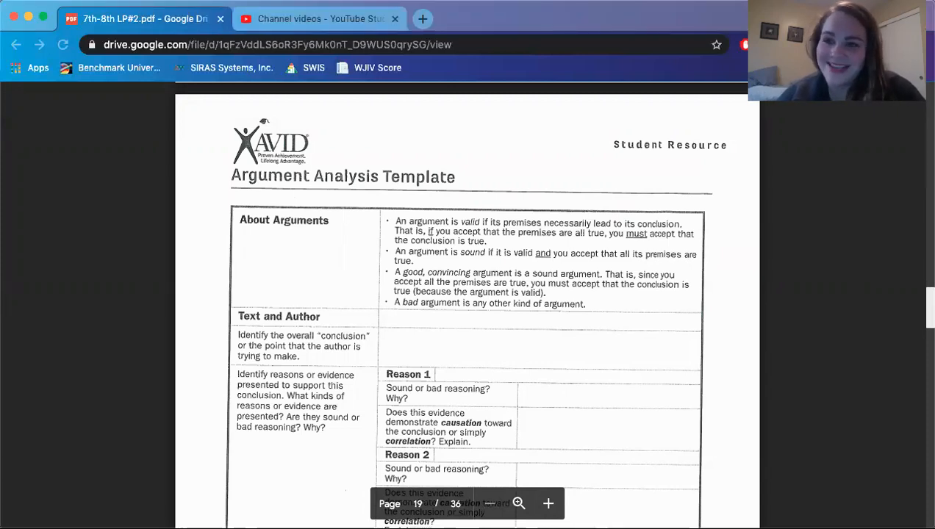
mouse_move(562, 361)
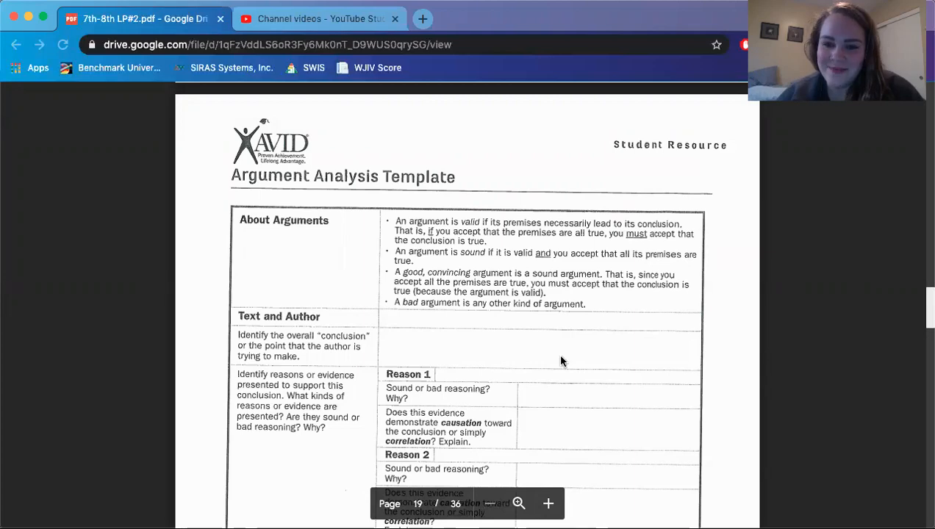